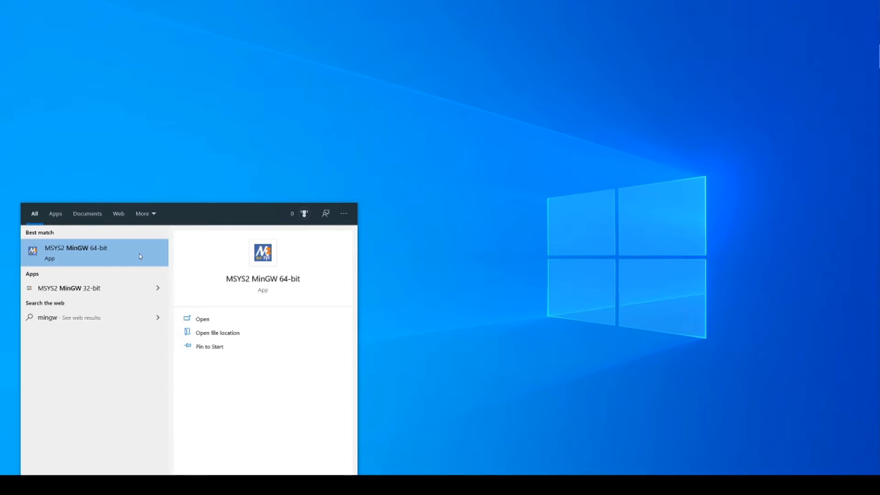
mouse_move(103, 273)
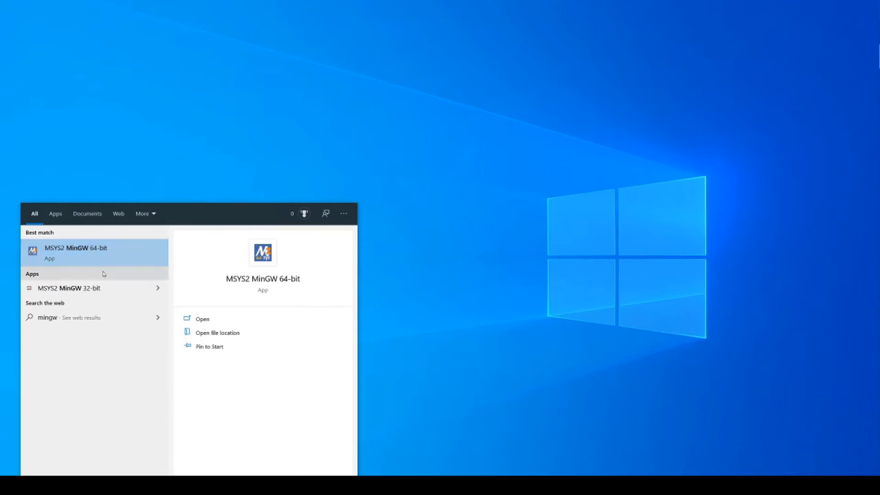
mouse_move(107, 267)
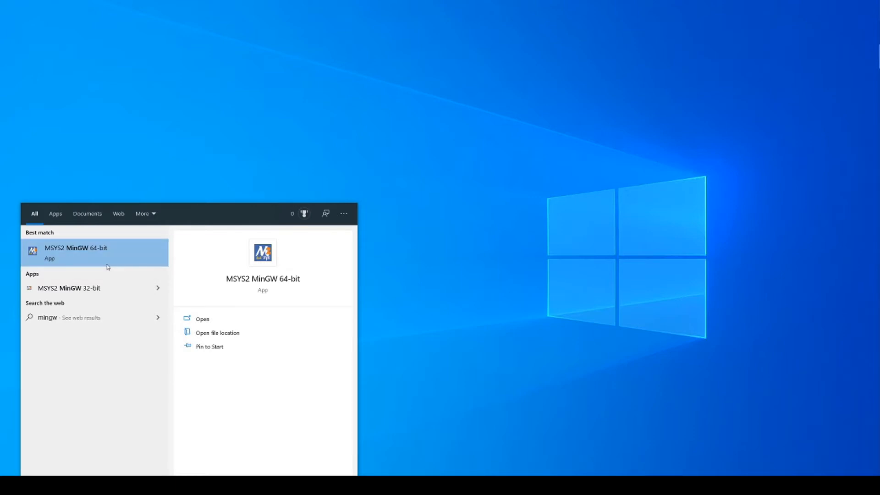
Step: Find MSYS2 MinGW 64-bit via a 'mingw' Start menu search, launch it, and maximize it
text(msys)
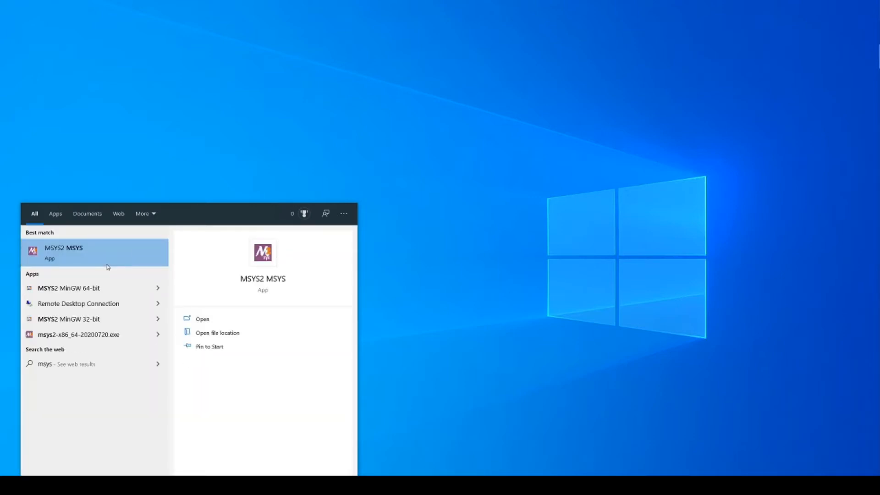
mouse_move(114, 254)
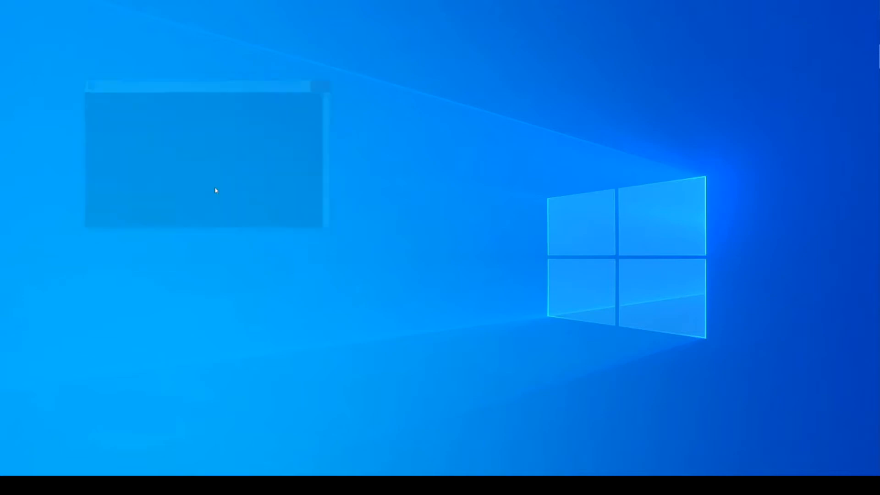
text(ming)
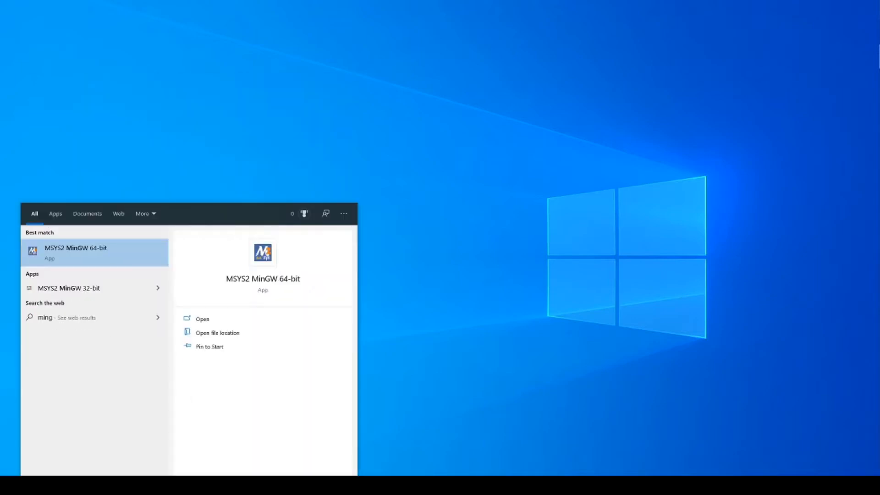
text(w)
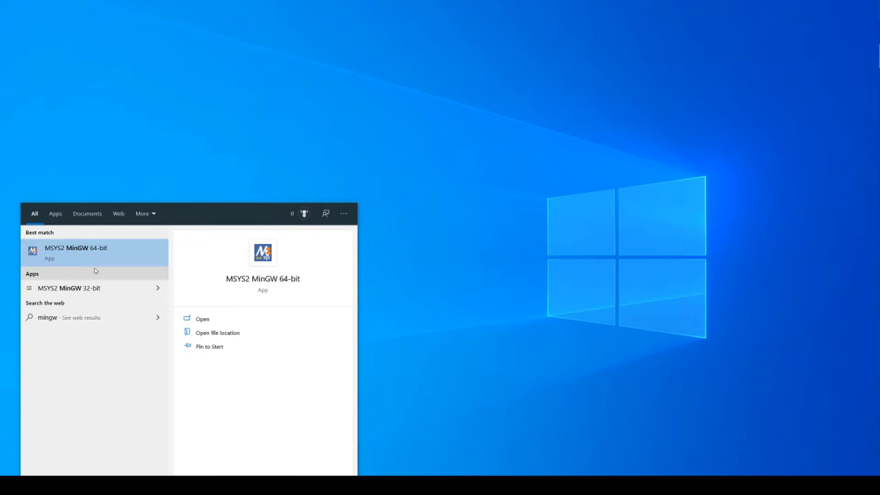
mouse_move(75, 299)
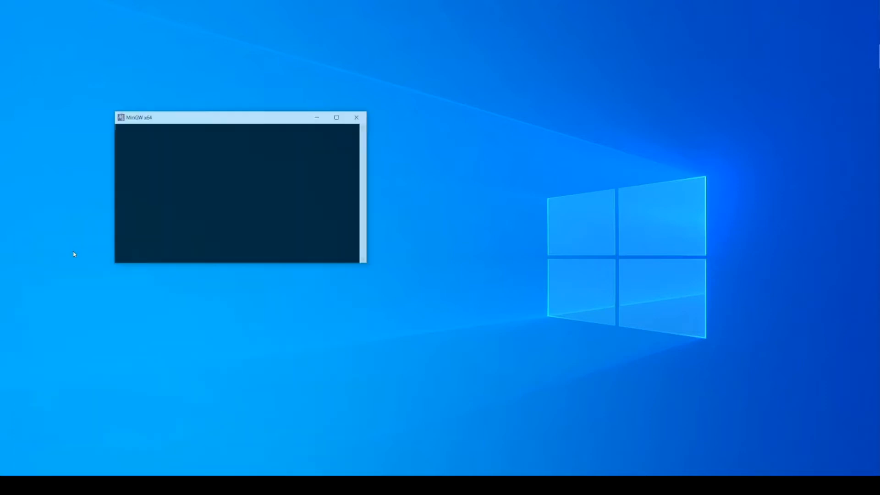
click(336, 118)
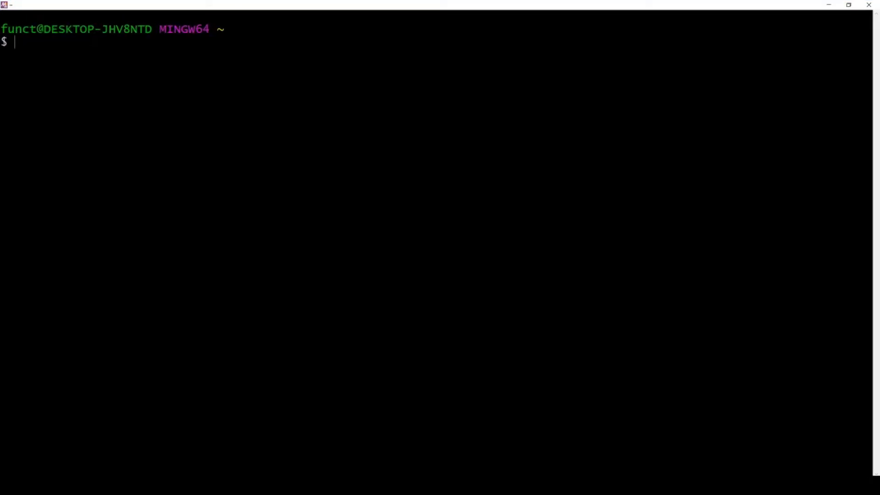
Step: Run pacman -Syu and approve installing the three core system packages
text(pacman 0-)
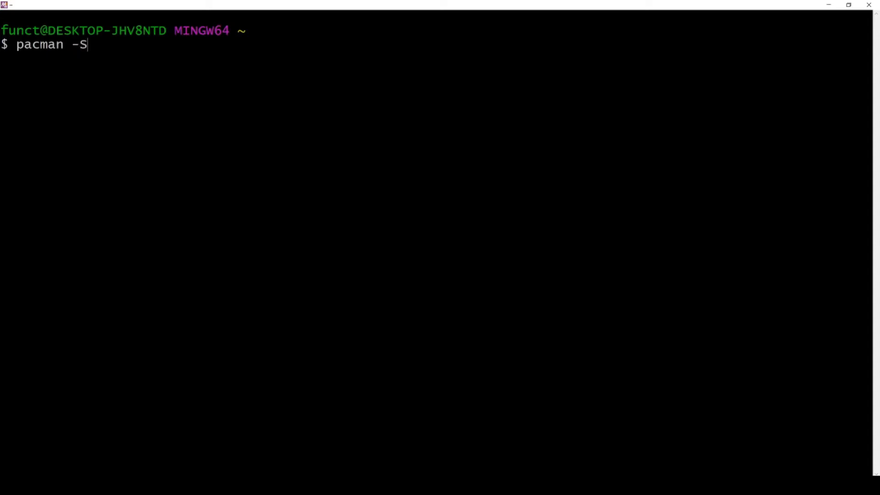
text(yu)
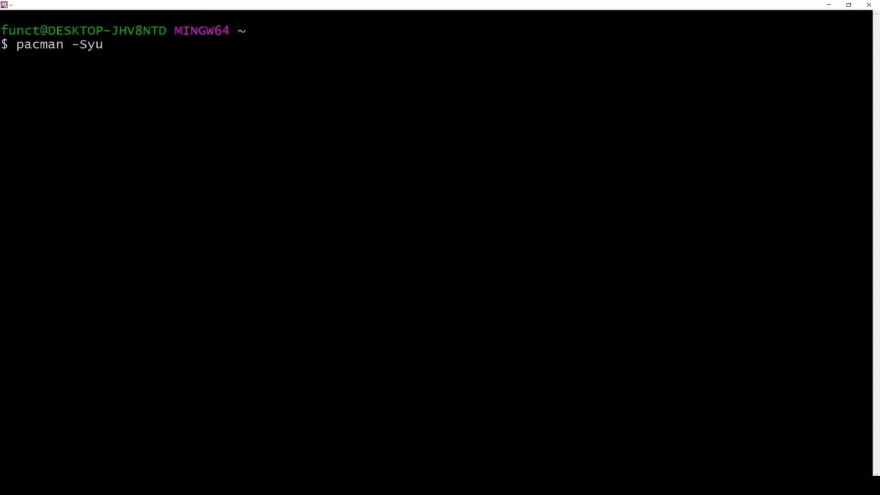
key(Return)
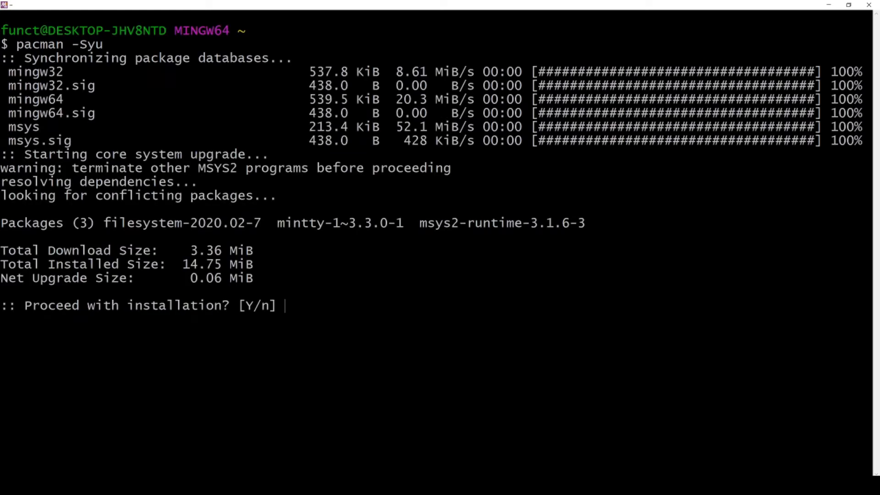
key(Return)
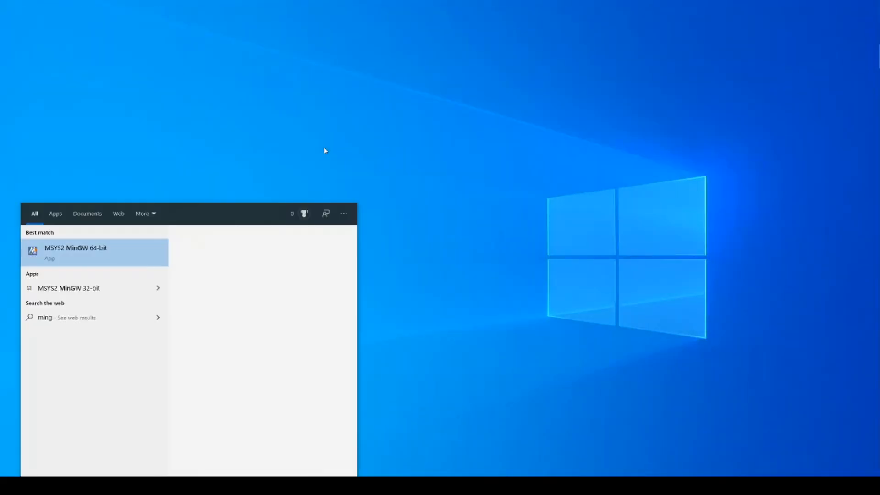
Step: Relaunch MSYS2 MinGW 64-bit from the Start menu results and focus its window
click(75, 252)
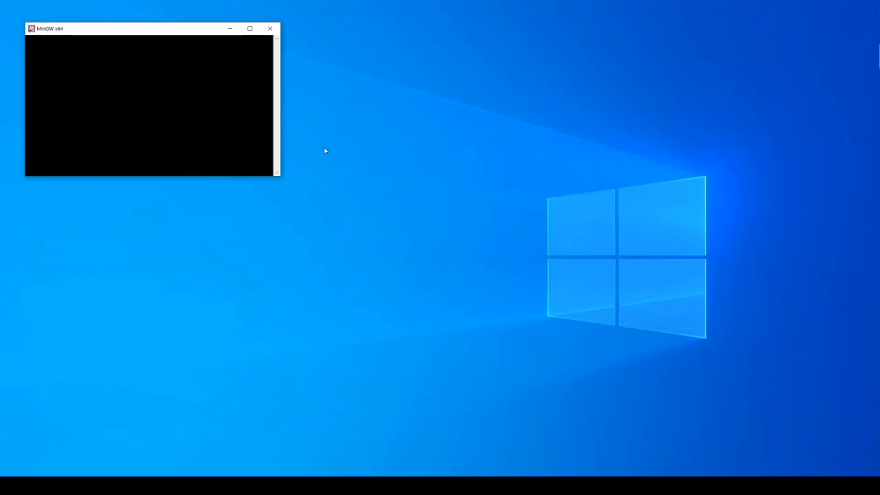
click(250, 28)
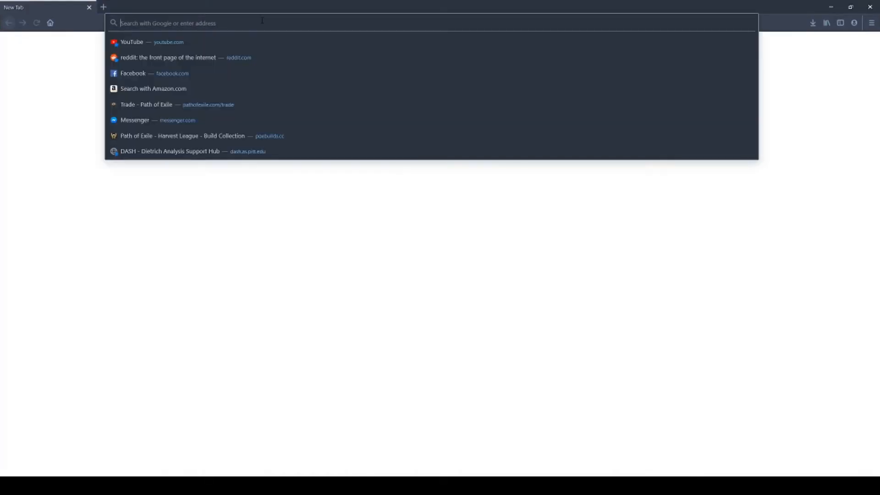
Step: Search 'github qmk', open qmk/qmk_firmware, and show its HTTPS clone URL
text(github qmk)
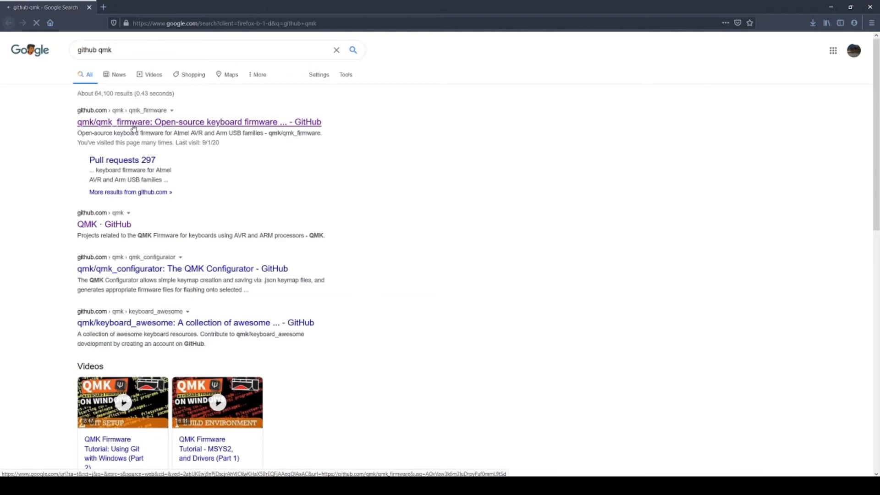
click(199, 122)
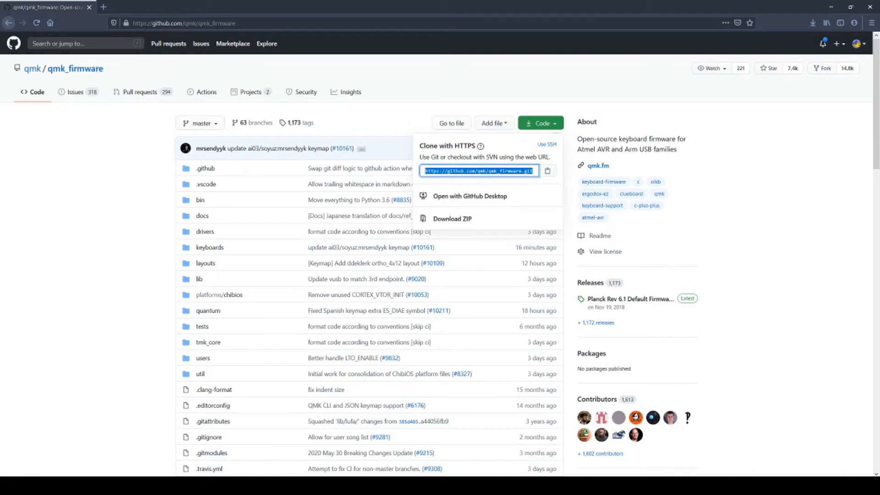
mouse_move(475, 165)
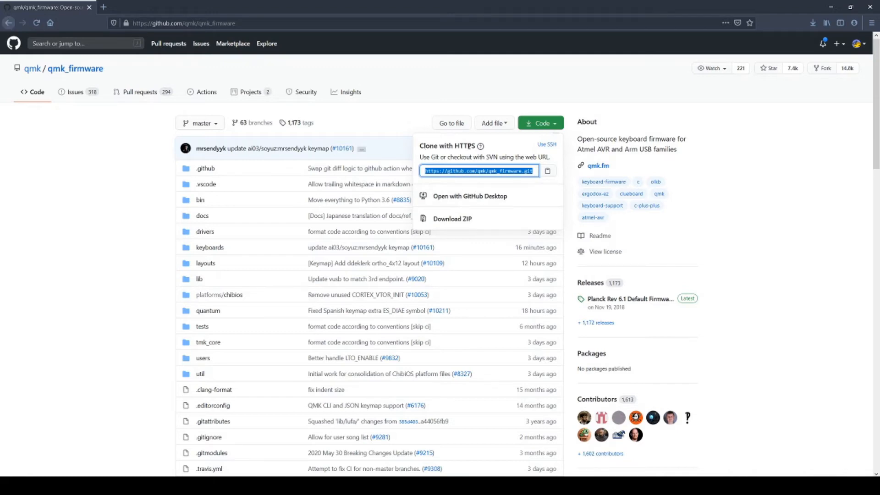
click(546, 145)
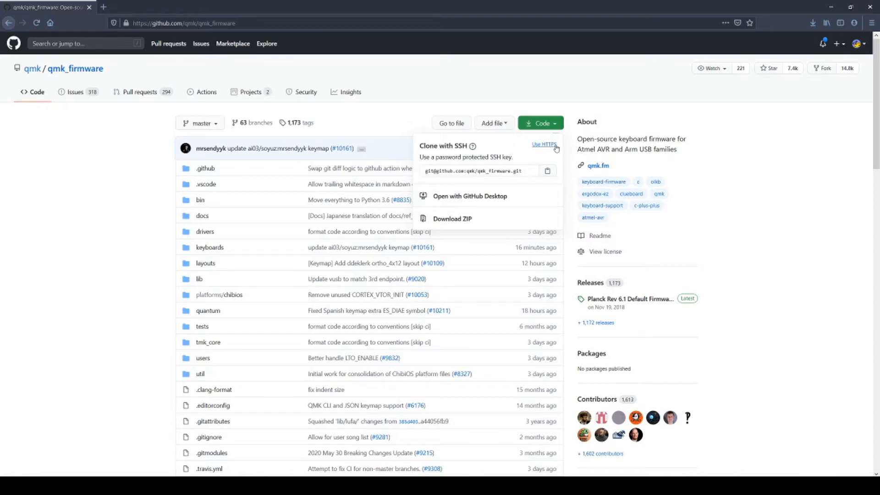
click(543, 145)
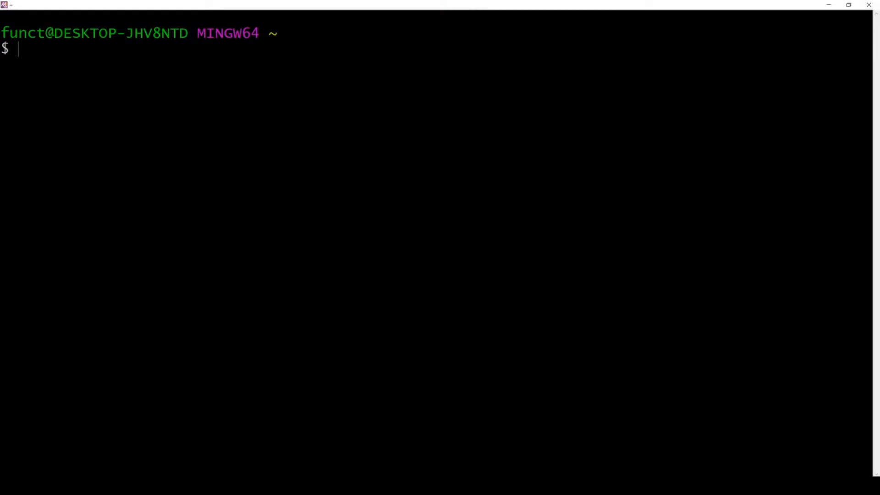
Step: Run 'pacman -S git' to install git, correcting the mistyped option
text(pac)
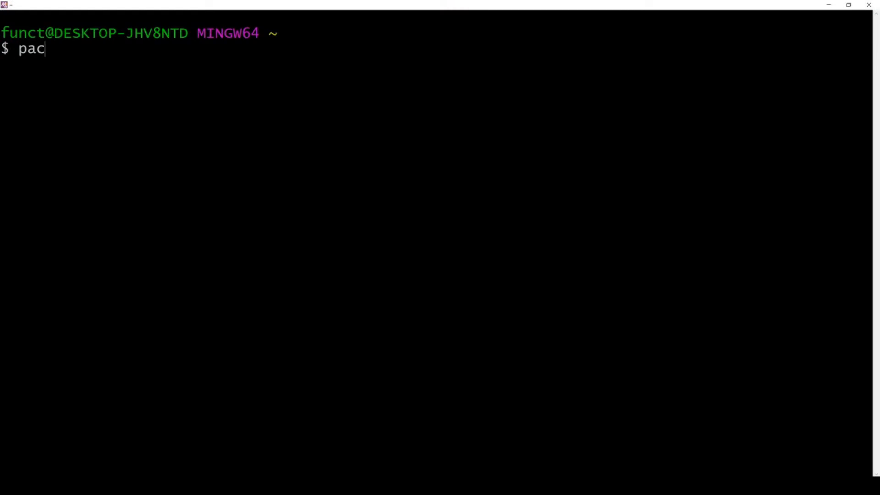
text(man)
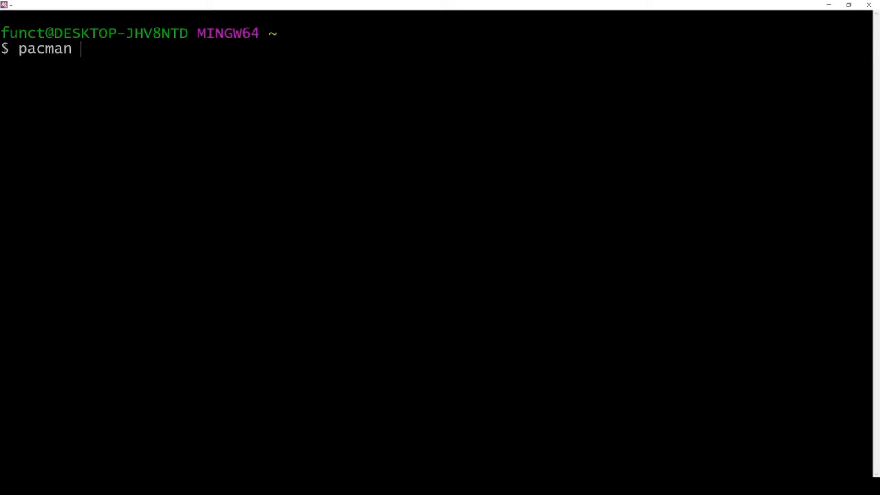
text(-S)
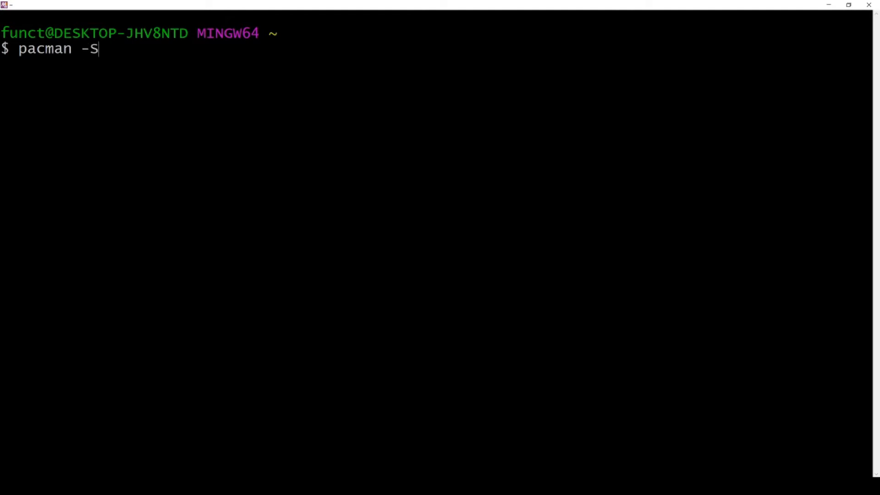
key(BackSpace)
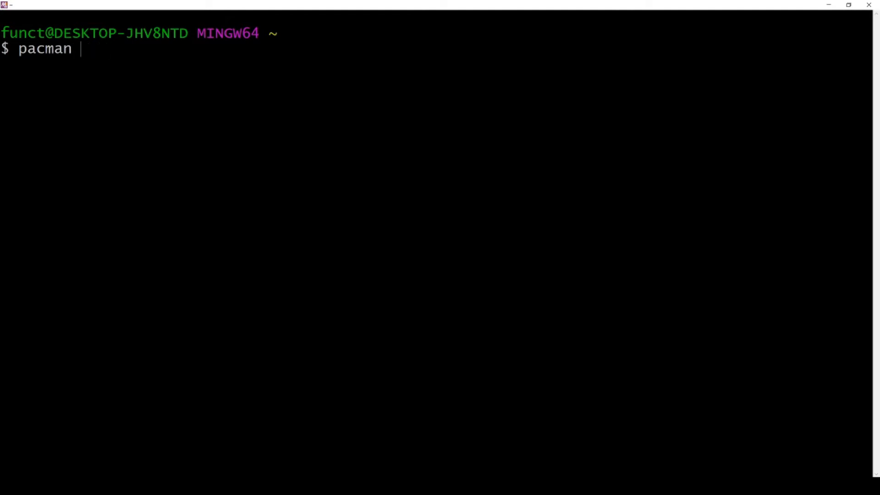
text(-)
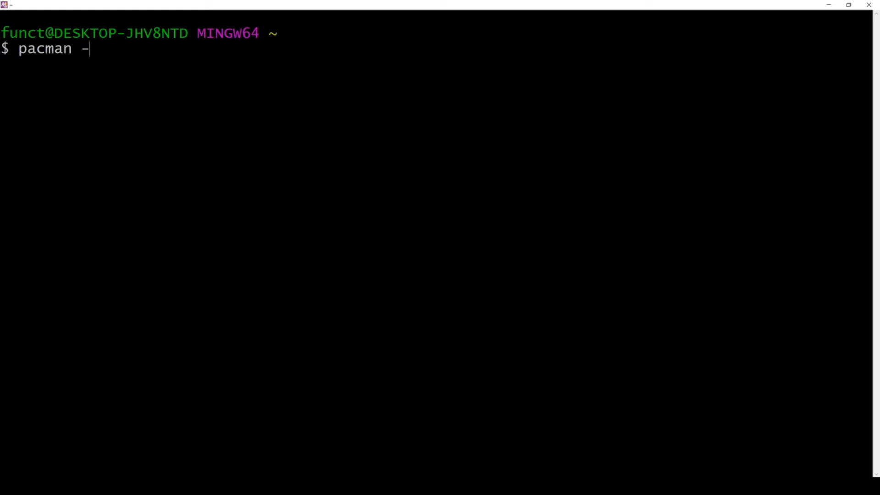
text(S)
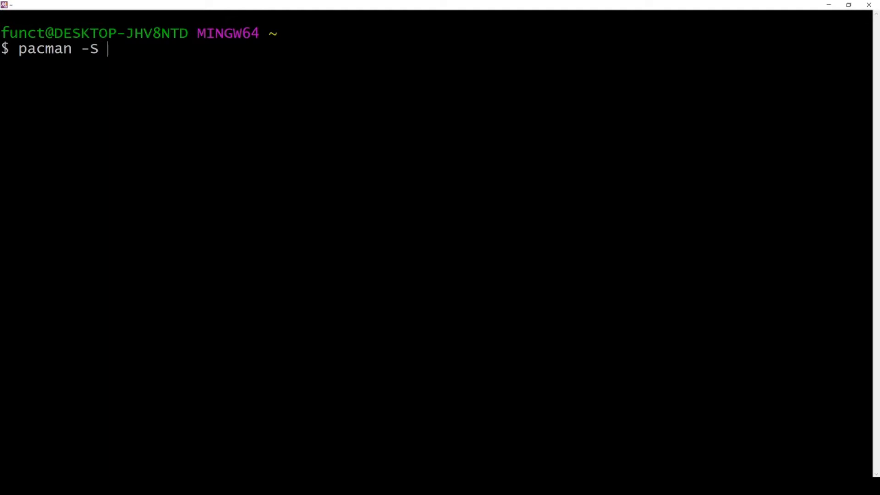
text(git)
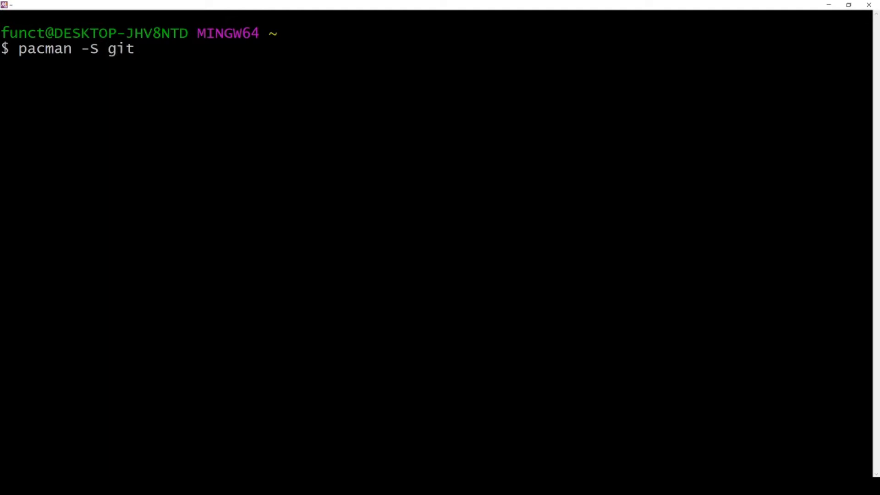
key(Return)
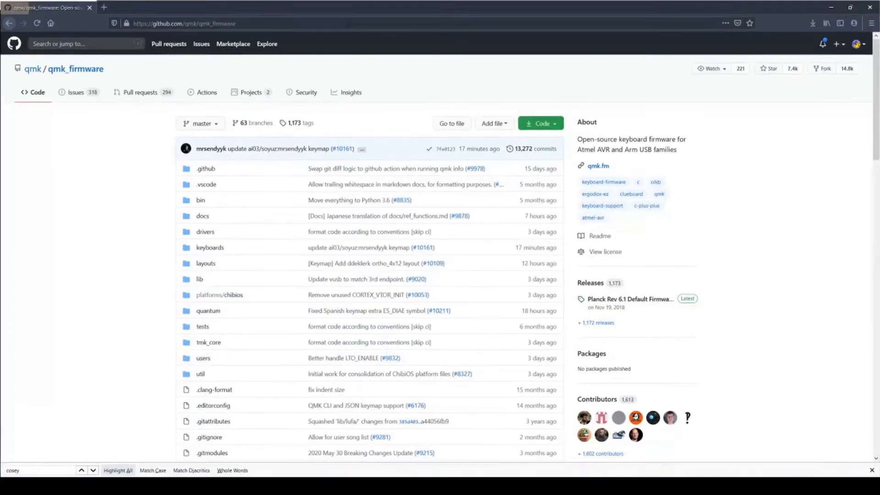
scroll(down, 3)
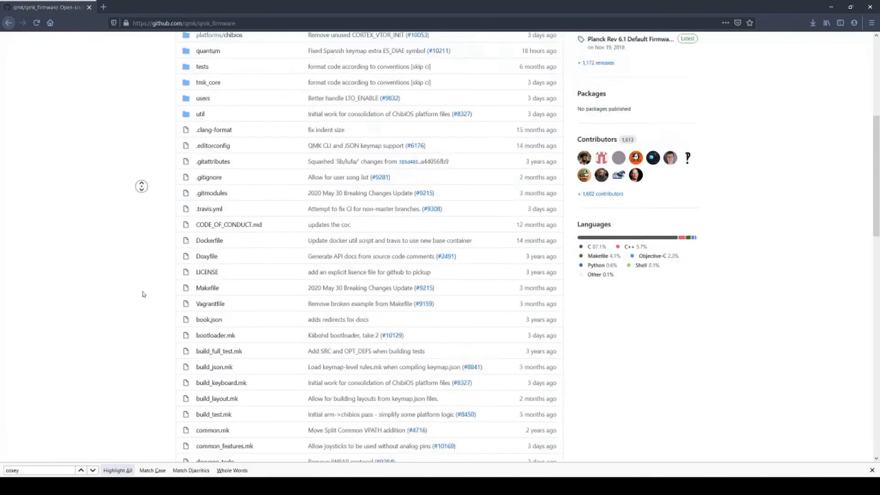
scroll(up, 3)
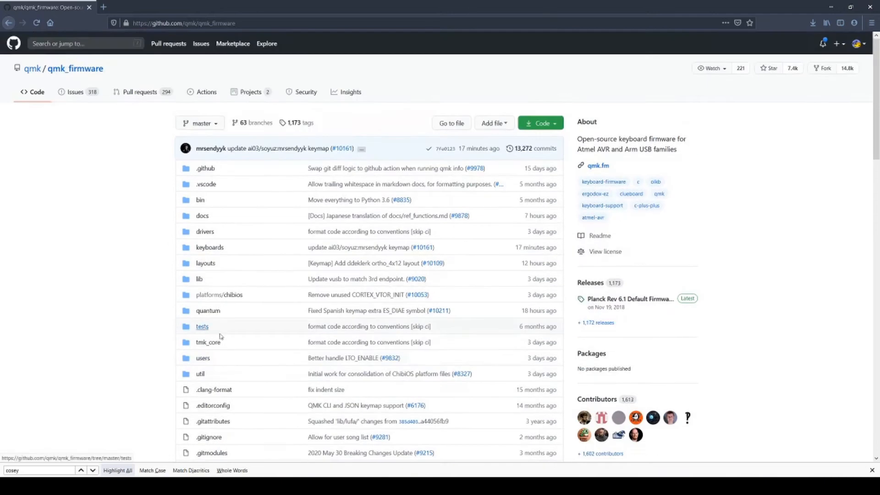
mouse_move(390, 236)
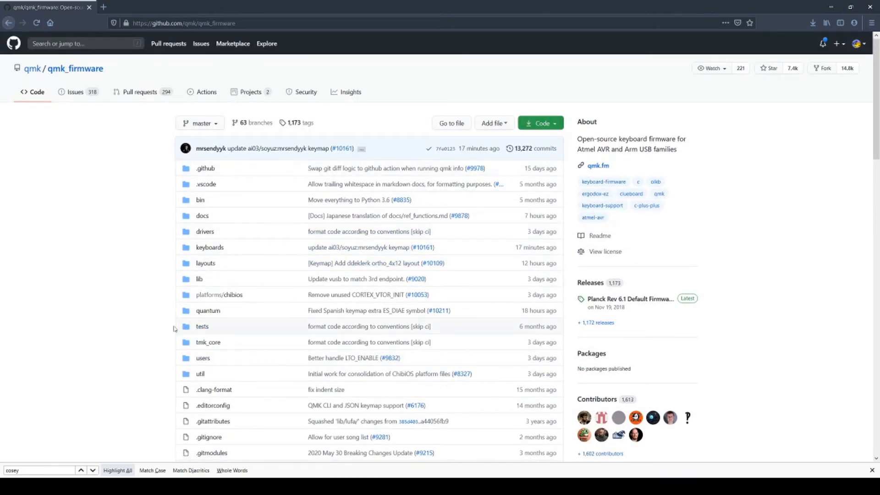
mouse_move(200, 374)
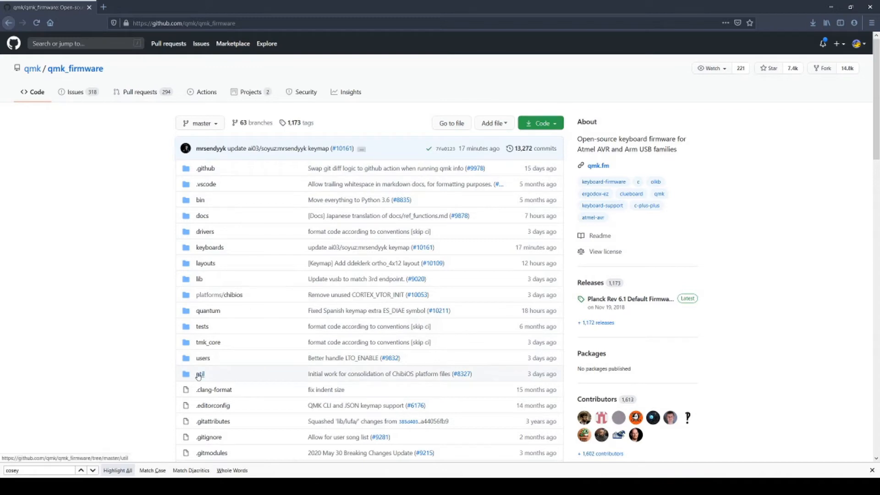
mouse_move(200, 374)
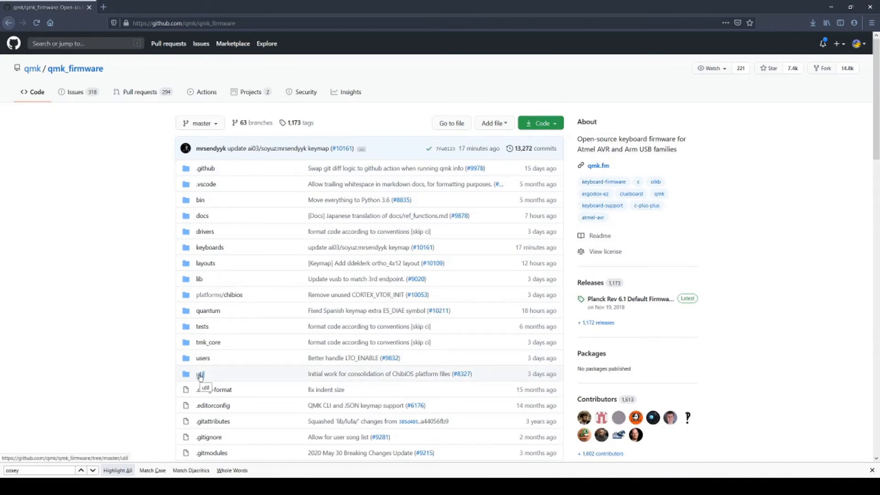
mouse_move(100, 278)
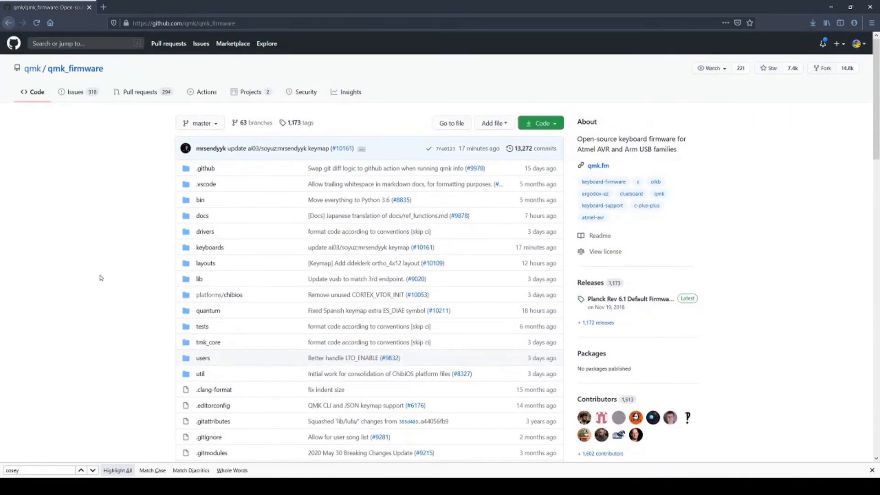
mouse_move(88, 8)
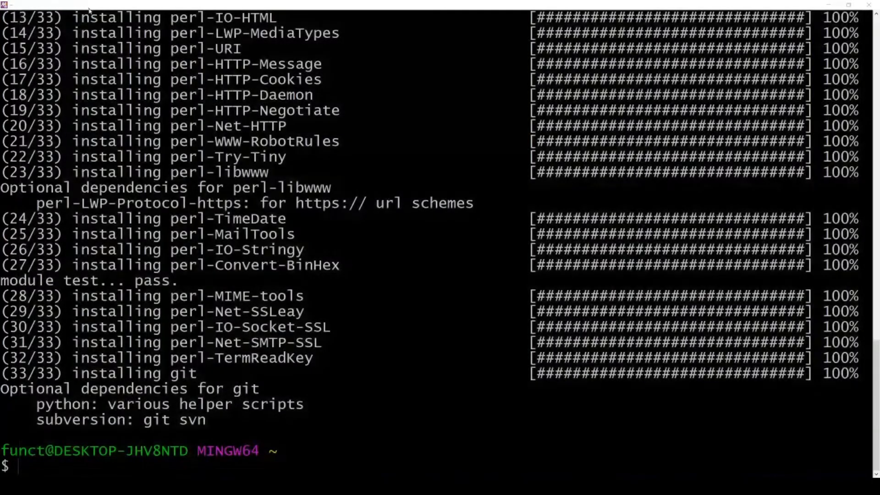
text(g)
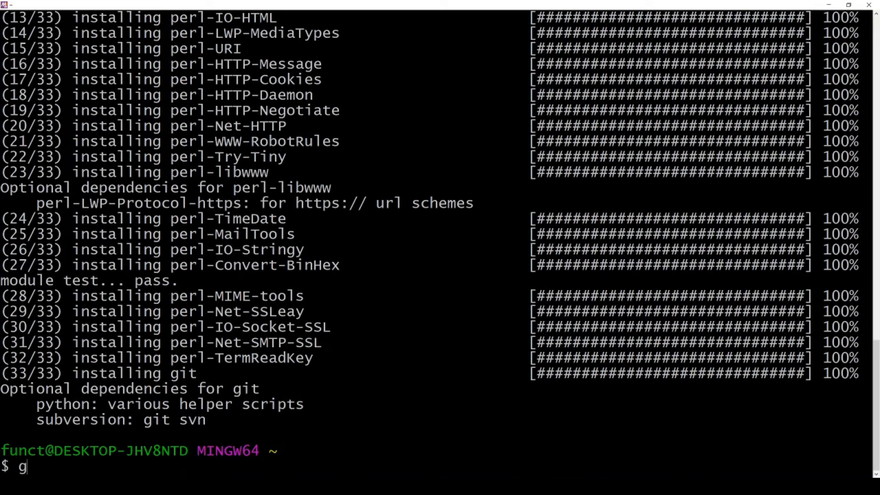
text(it clone)
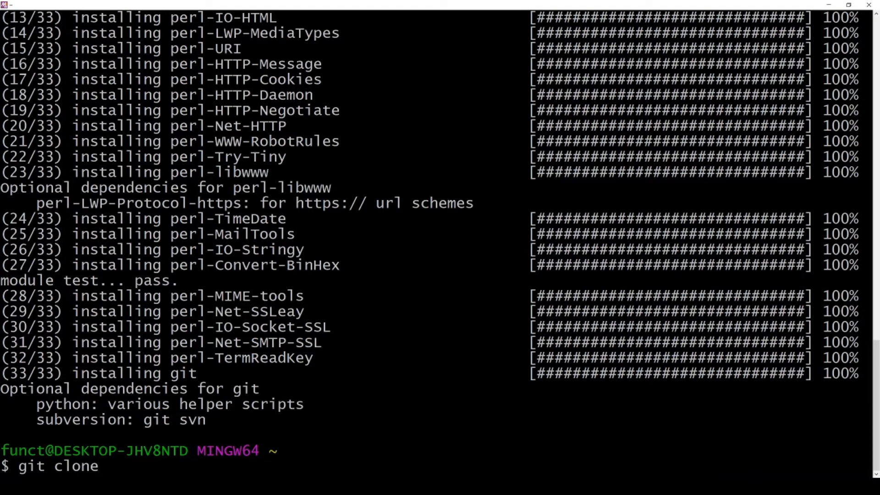
text(https://github.com/qmk/qmk_firmware.git)
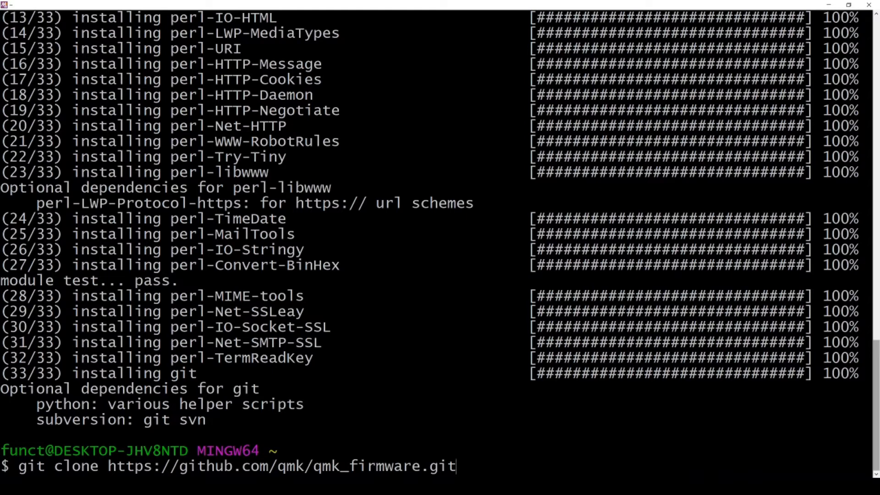
key(Return)
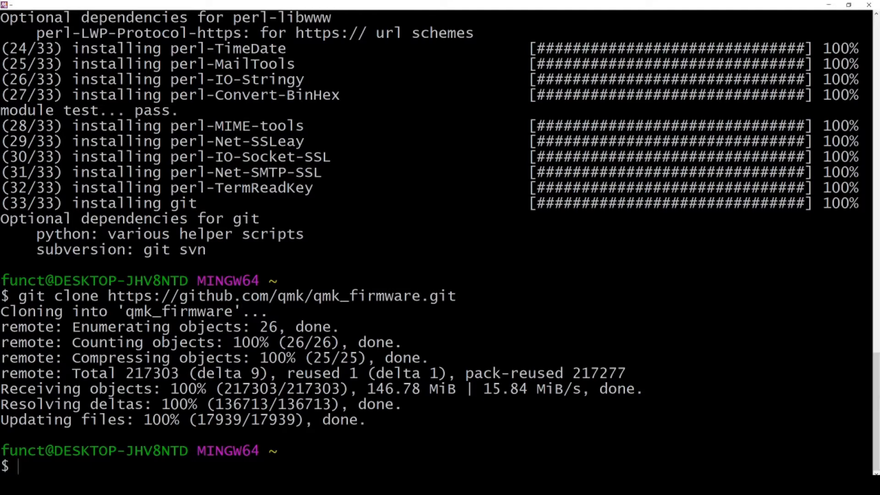
Step: List the home folder, change into qmk_firmware, and list its contents
text(ls)
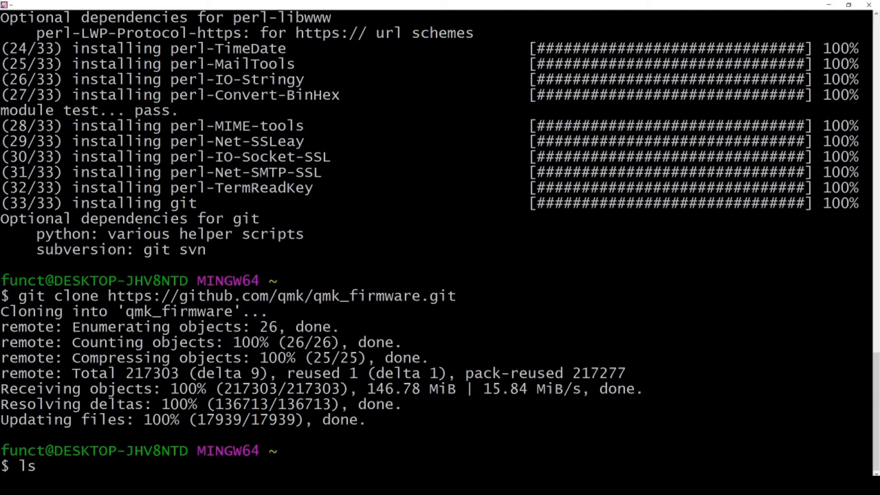
key(Return)
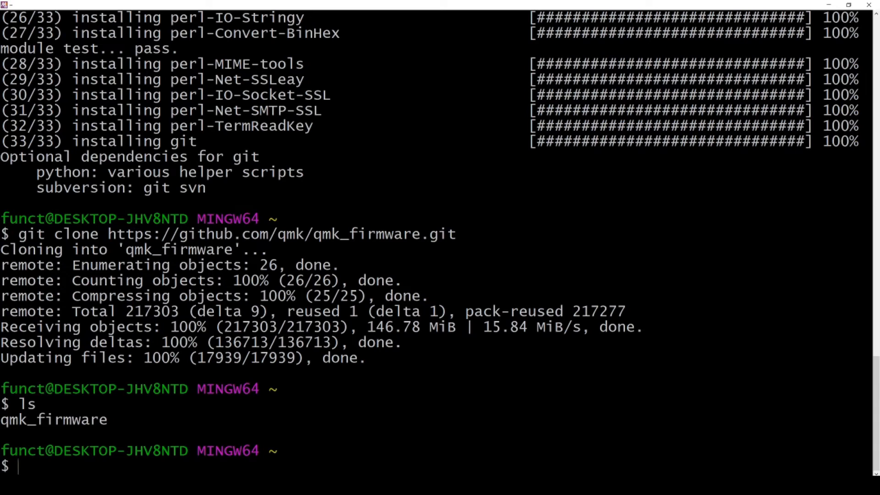
text(cd q)
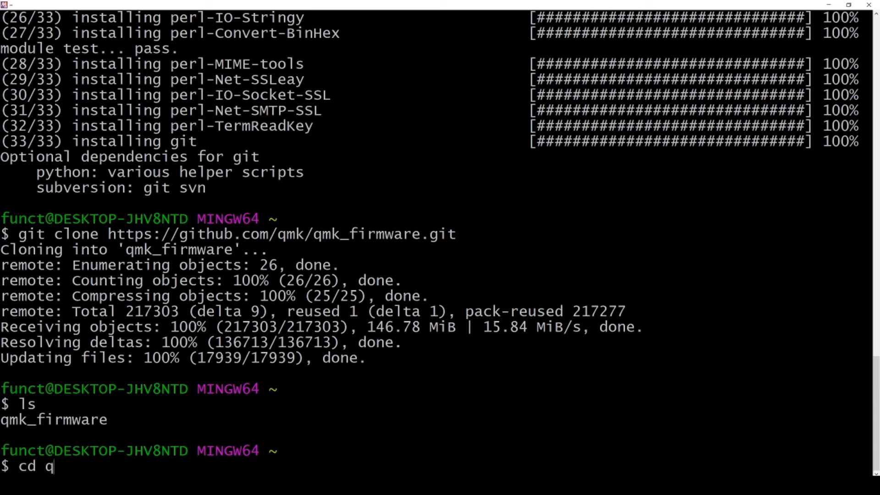
text(mk_firmware/)
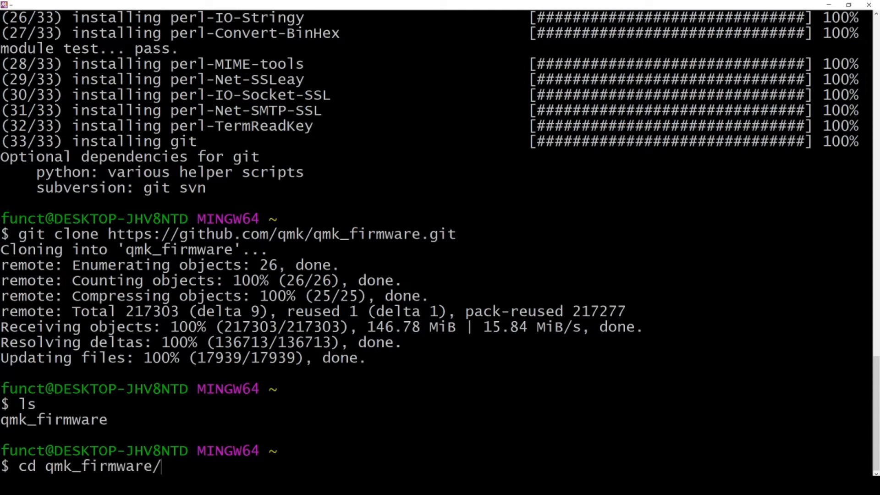
key(Return)
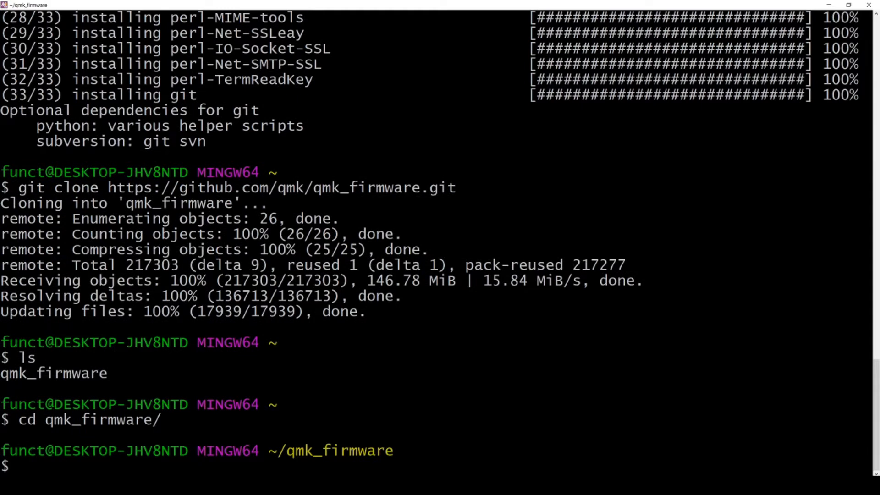
double_click(330, 450)
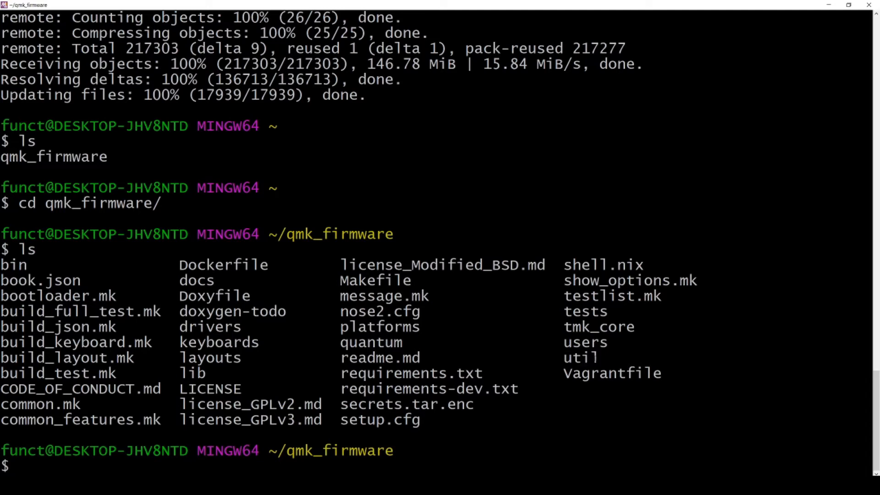
Step: List the util folder and make util/msys2_install.sh executable with chmod u+x
text(ls util)
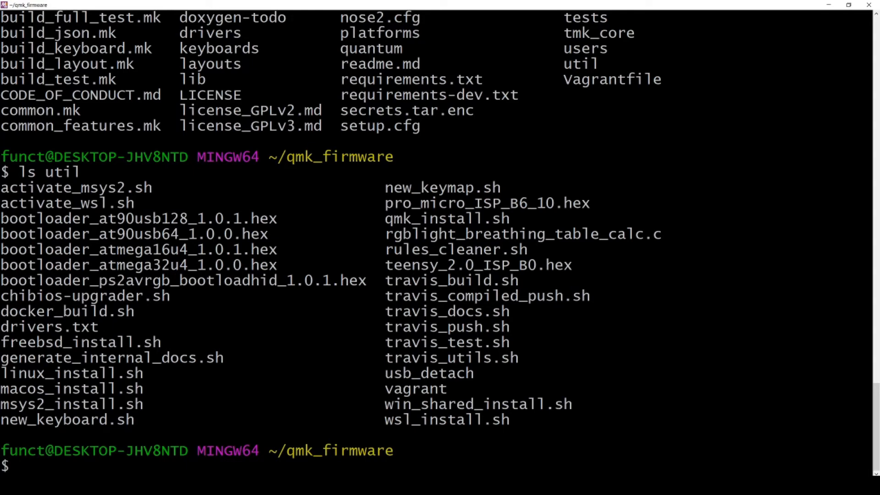
double_click(70, 404)
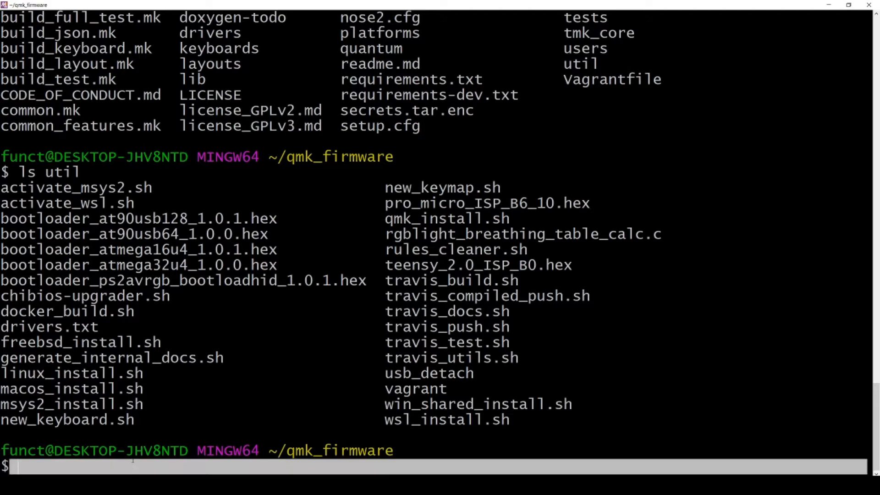
text(chm)
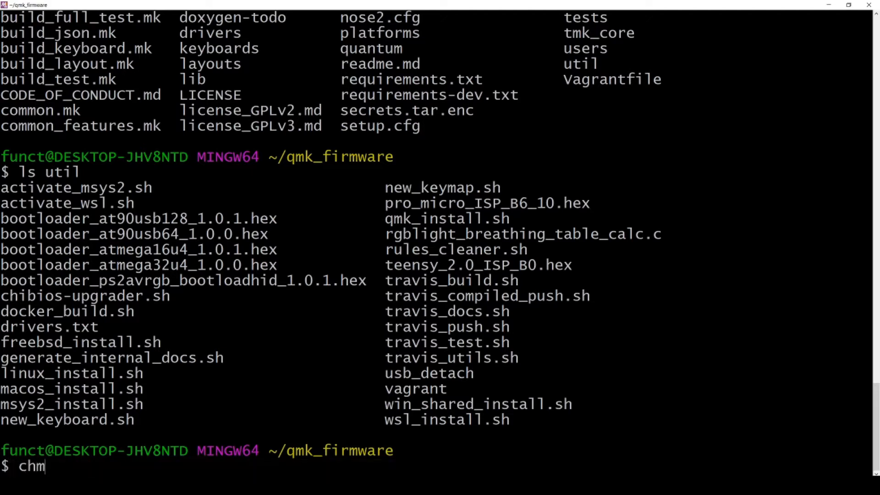
text(od)
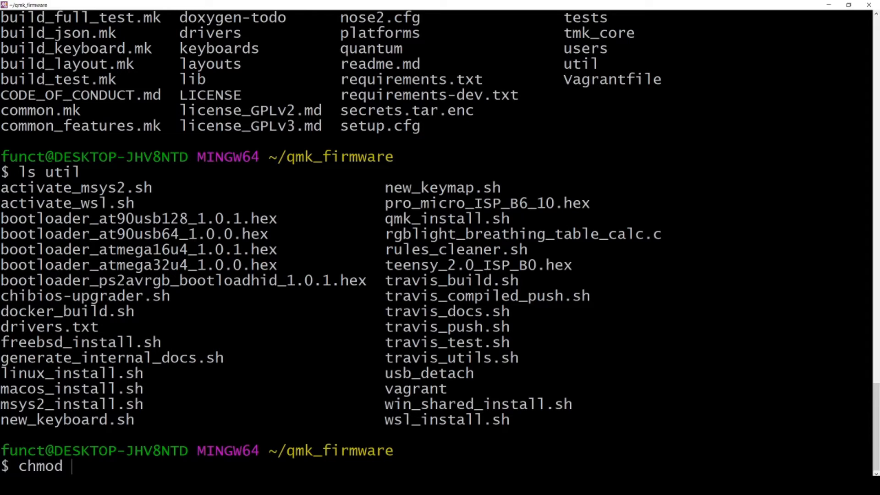
text(u)
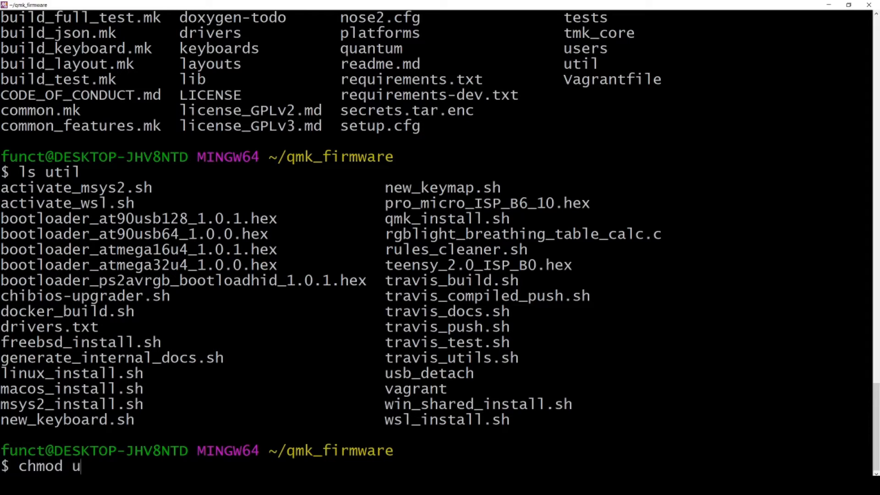
text(+x)
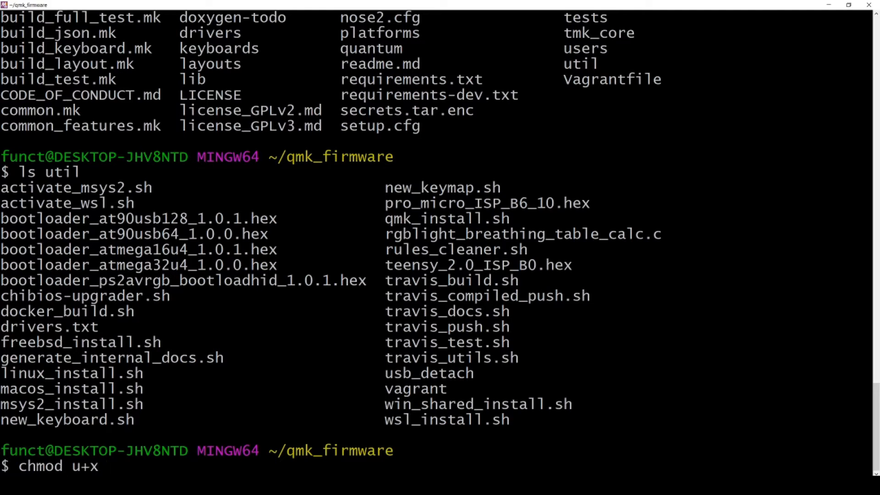
text(util/)
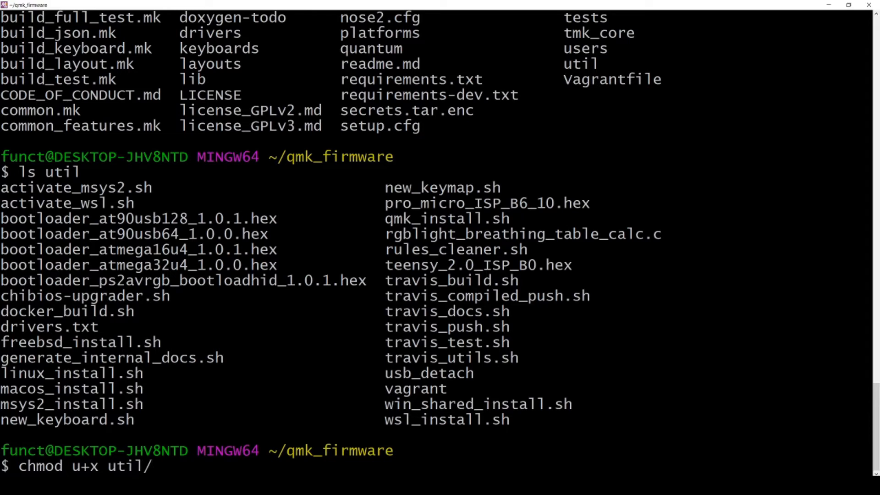
text(msys2)
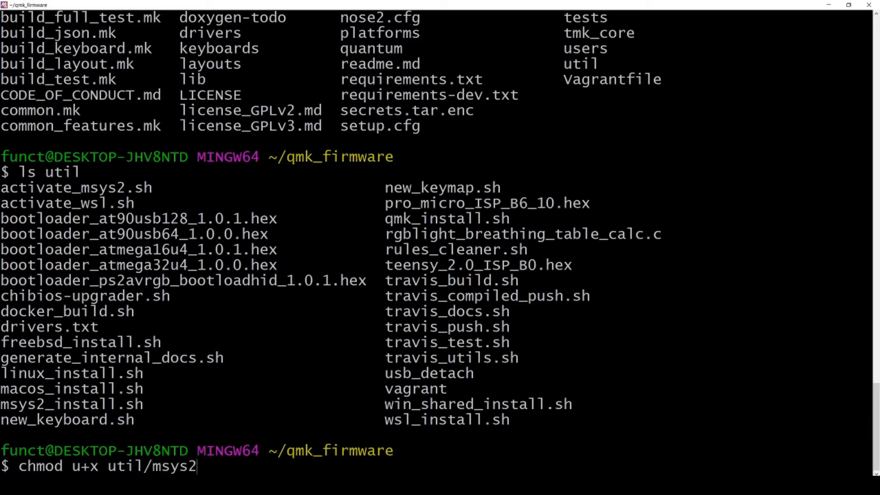
text(_install.sh)
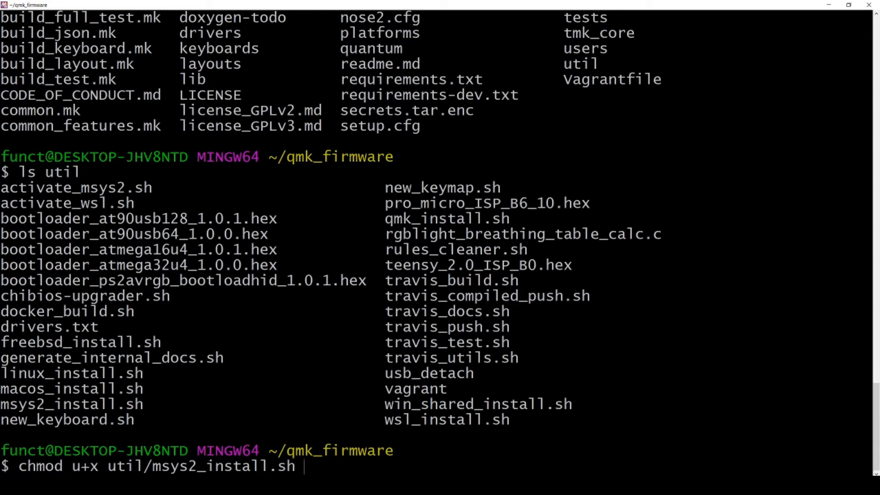
key(Return)
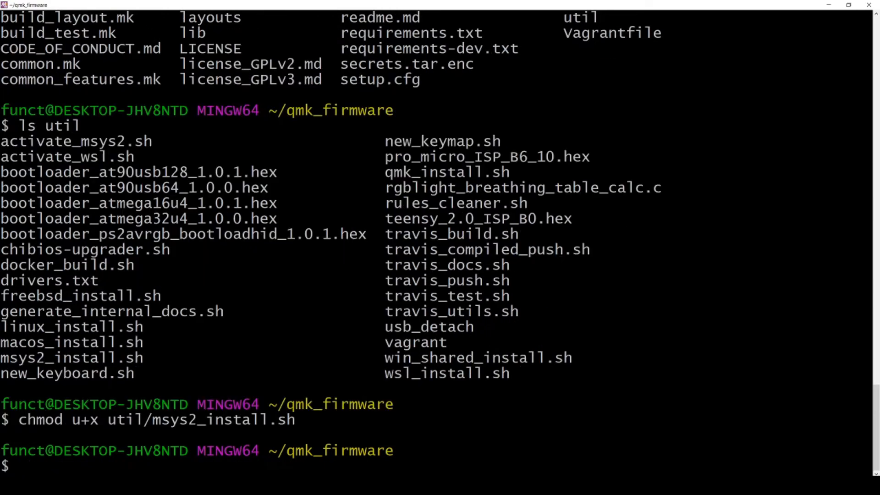
Step: Enter the command ./util/msys2_install.sh to run the setup script
text(./)
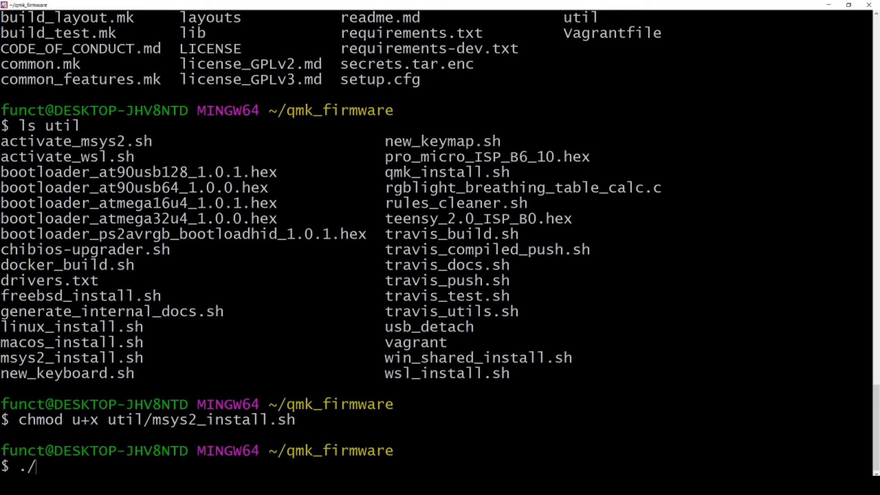
text(util)
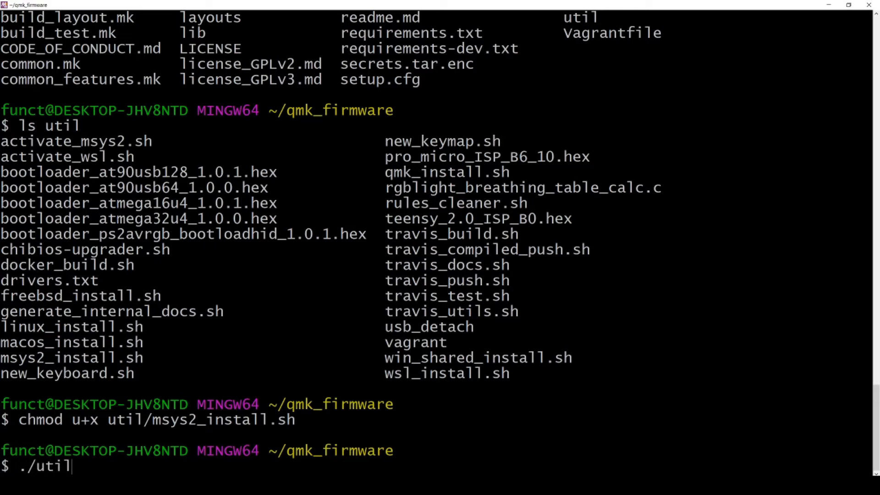
text(/msys2)
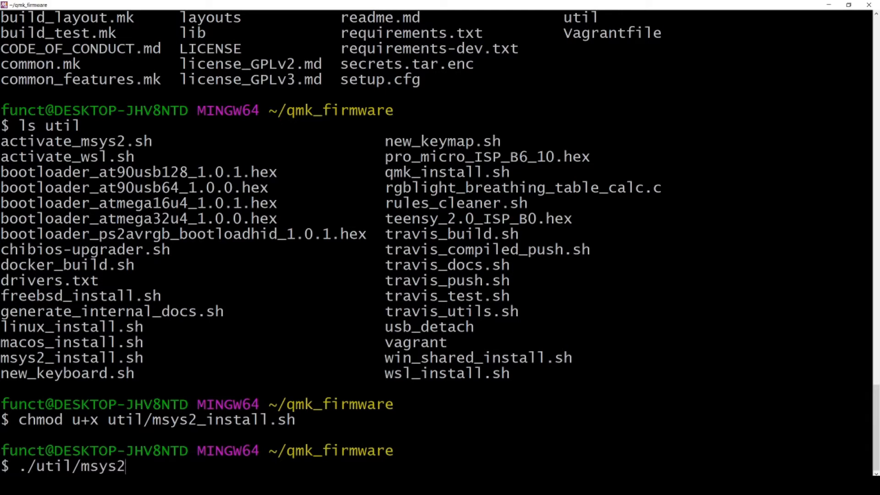
text(_install.sh)
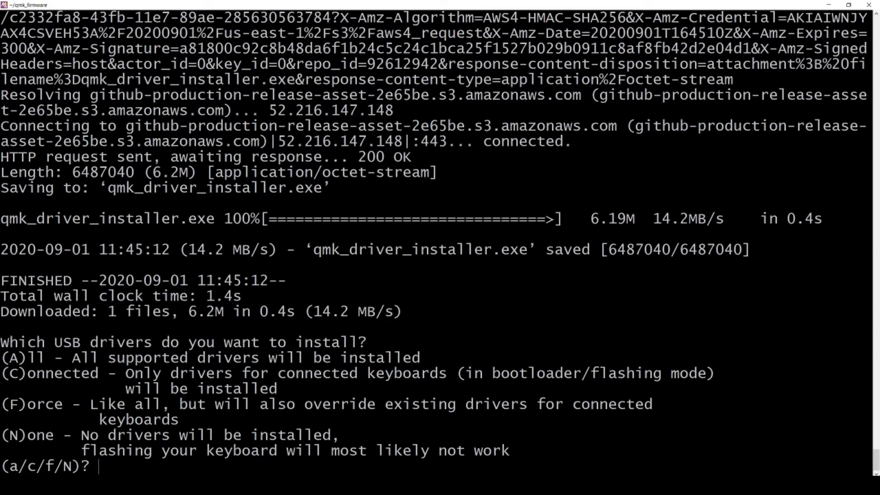
Step: Answer 'A' to install all supported USB drivers and let setup finish
text(A)
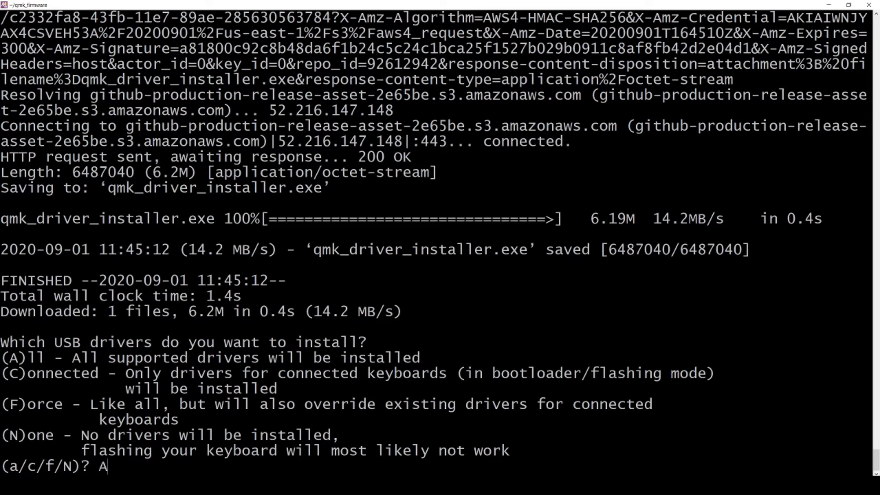
key(Return)
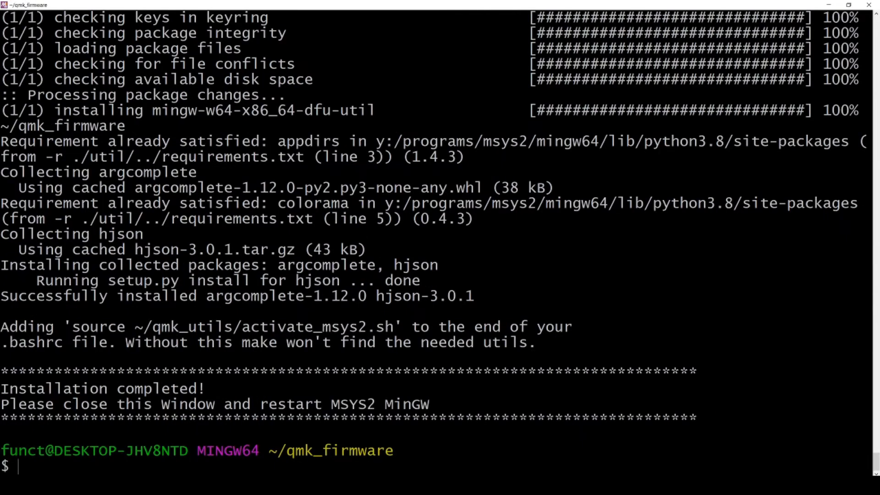
Step: Exit the shell, relaunch MSYS2 MinGW 64-bit from a 'mingw' Start search, and maximize it
text(ex)
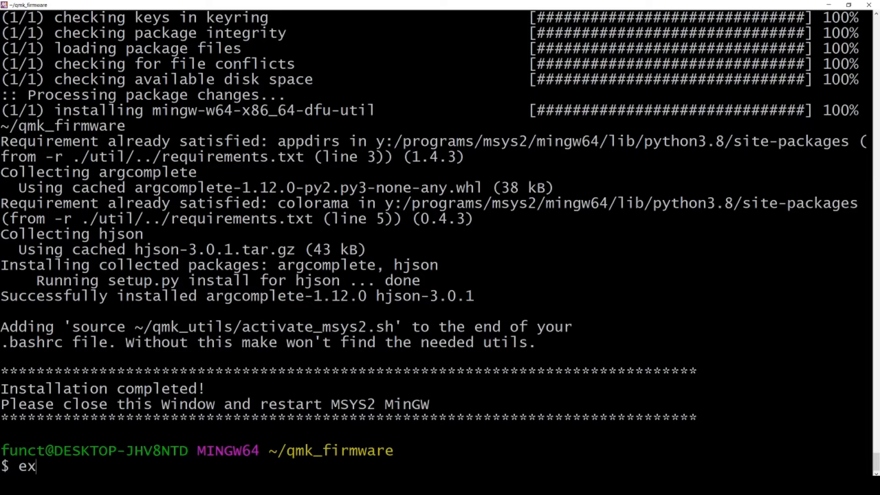
key(Return)
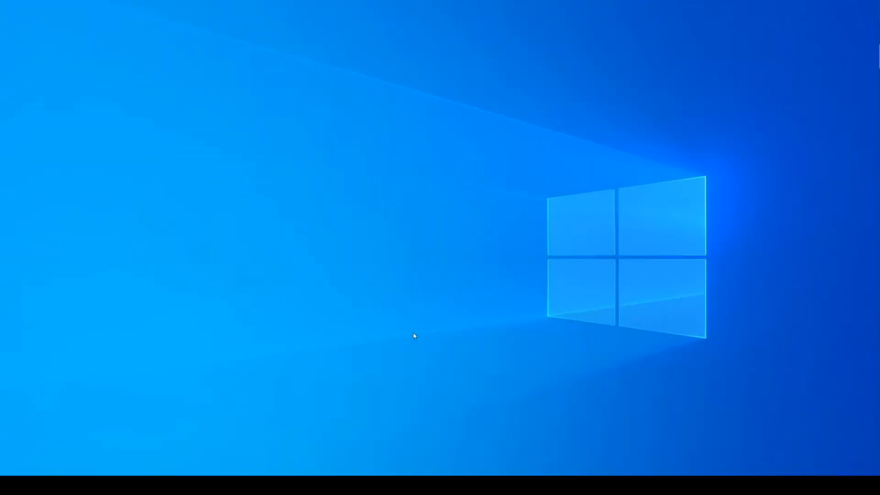
click(7, 490)
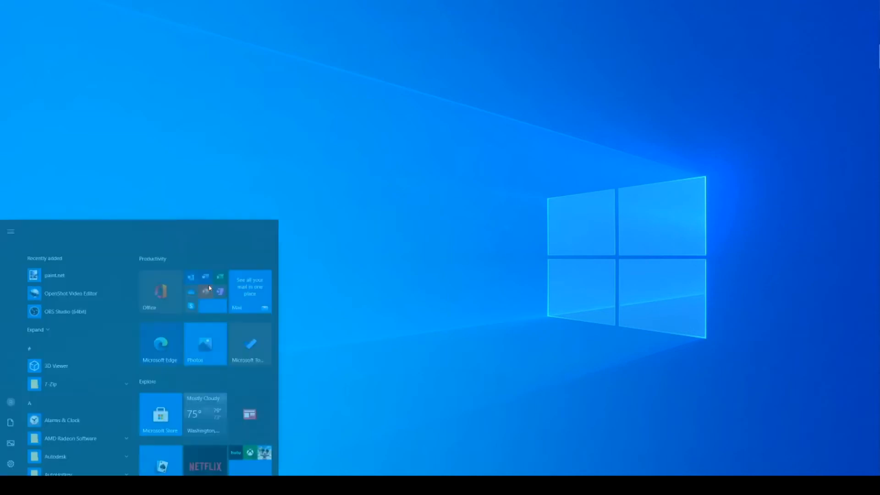
text(mingw)
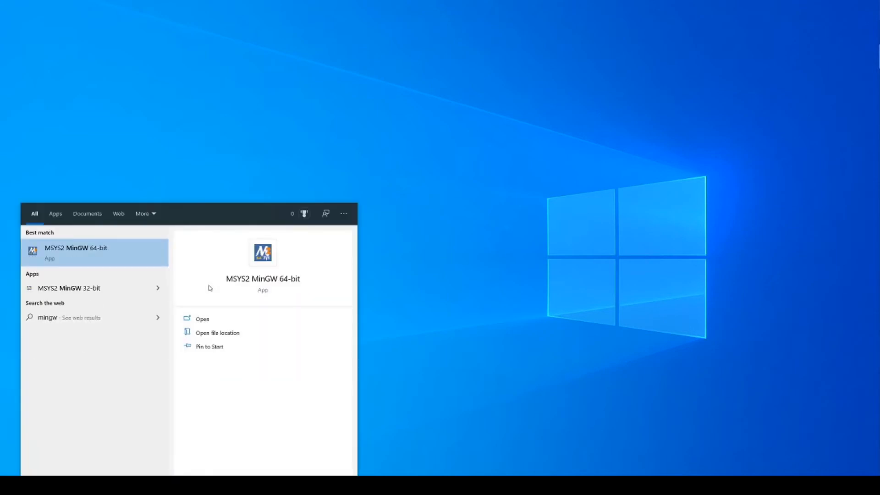
click(202, 319)
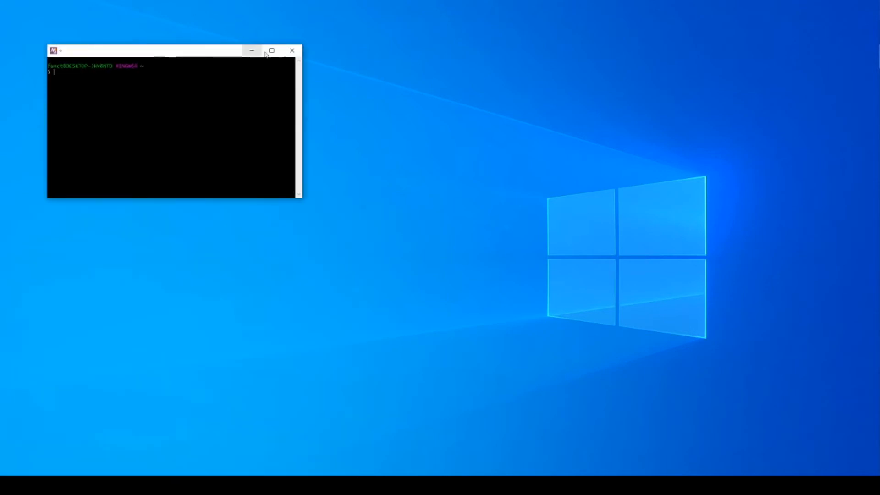
click(271, 50)
text(ls)
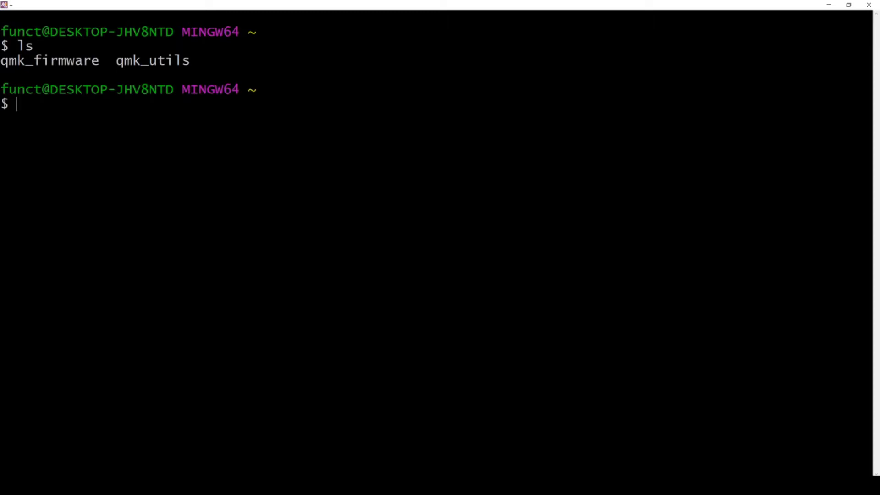
Step: Enter qmk_firmware, list its contents and the bin folder, and print the path /home/funct/qmk_firmware
double_click(152, 60)
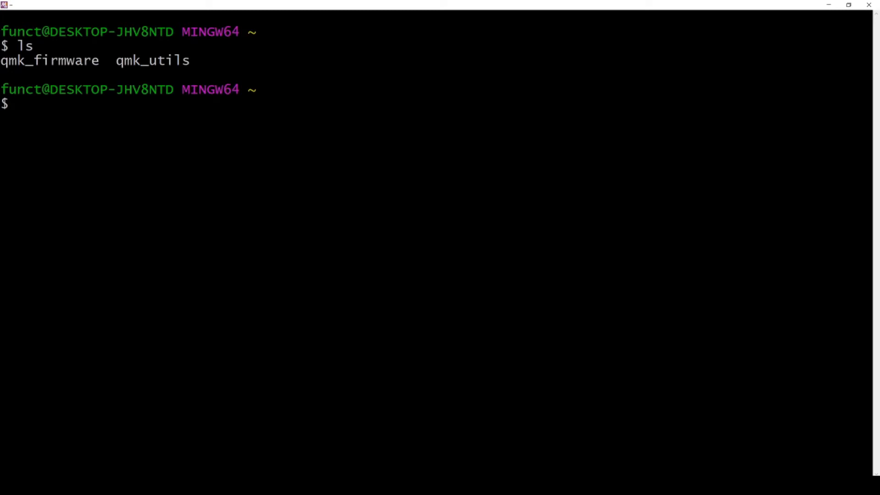
text(cd qmk_firmware/)
text(ls)
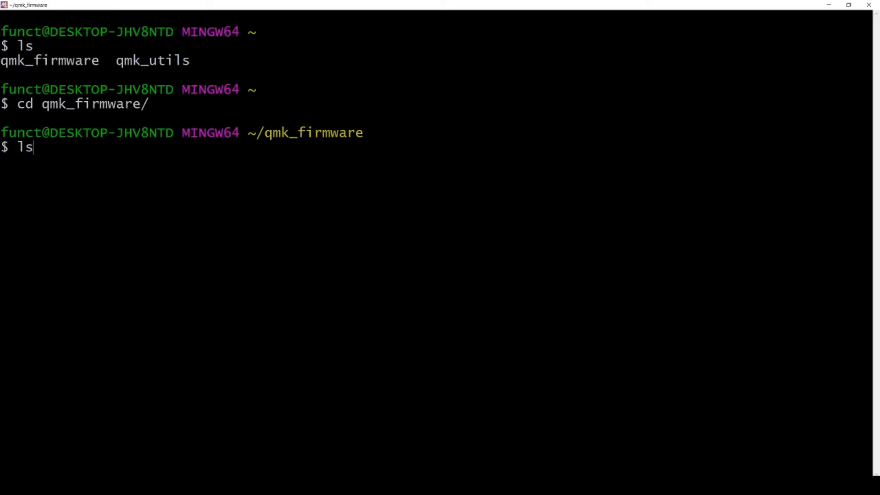
key(Return)
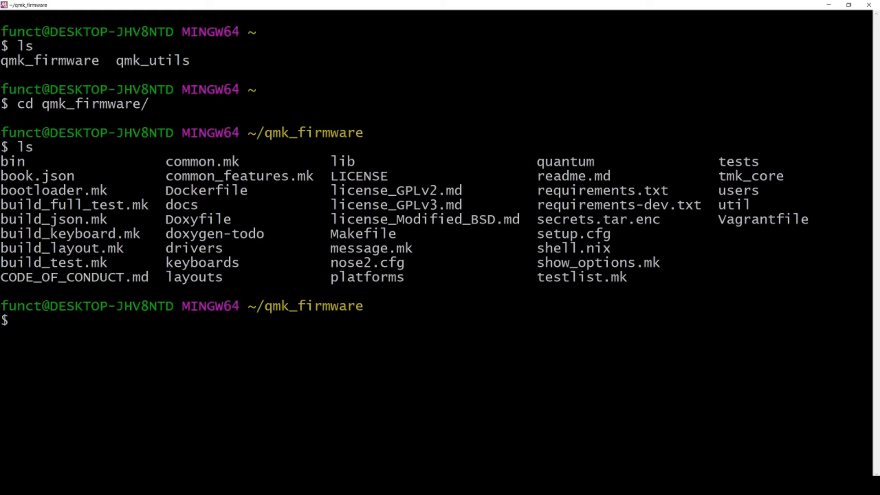
text(ls bin)
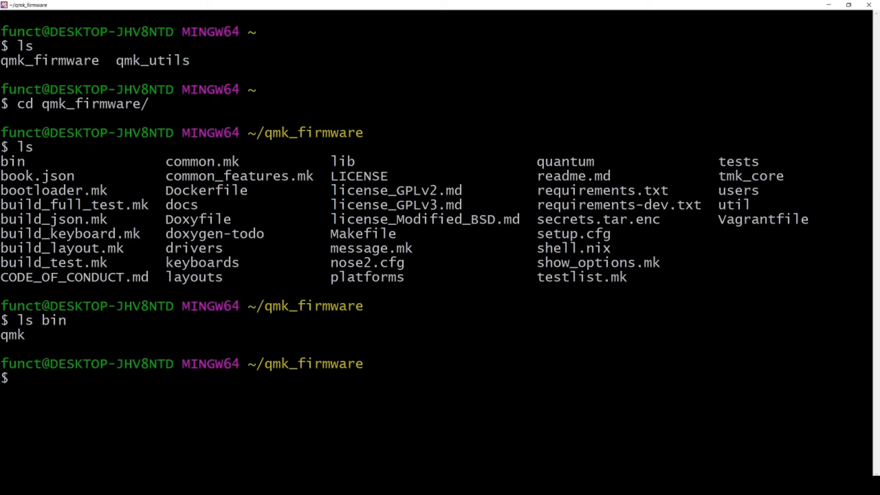
double_click(12, 335)
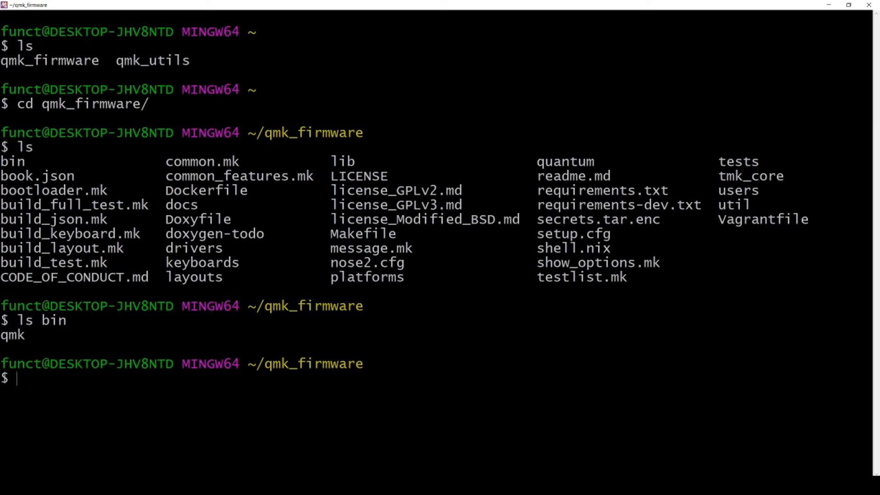
text(p)
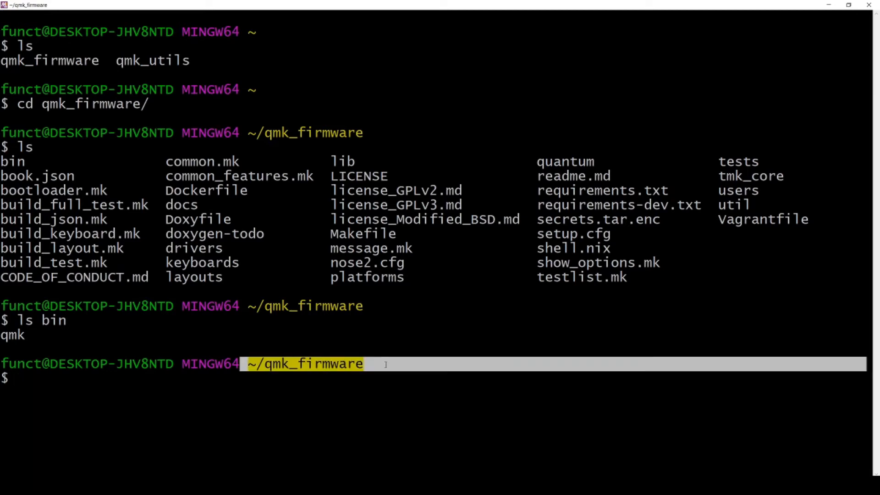
click(19, 378)
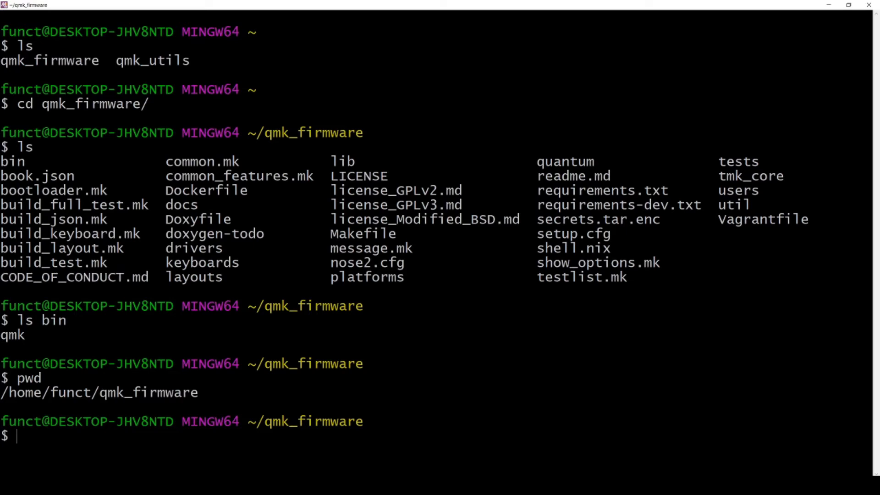
Step: Type 'bin/qmk compile -kb' at the prompt, leaving the keyboard name for later
text(bin/qmk)
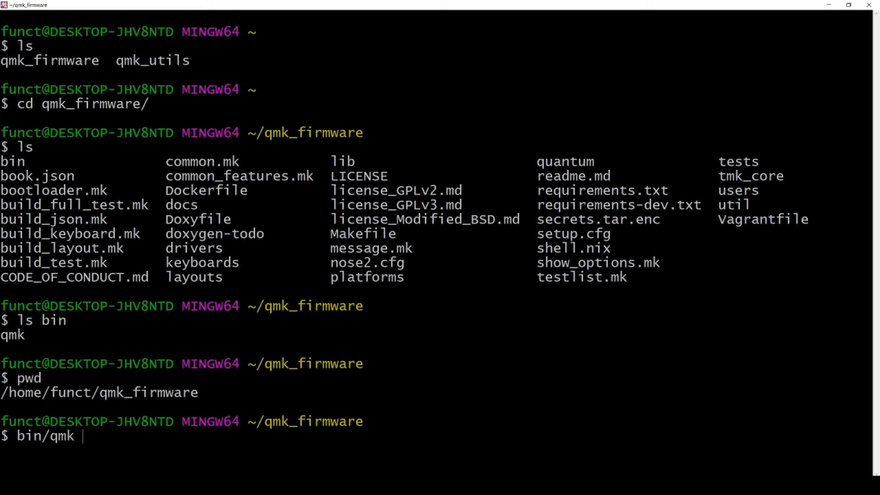
text(compile)
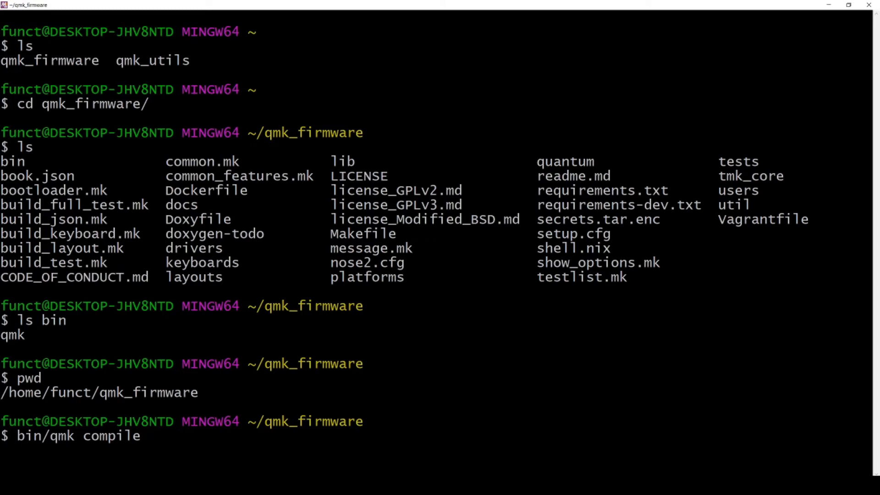
text(-kb)
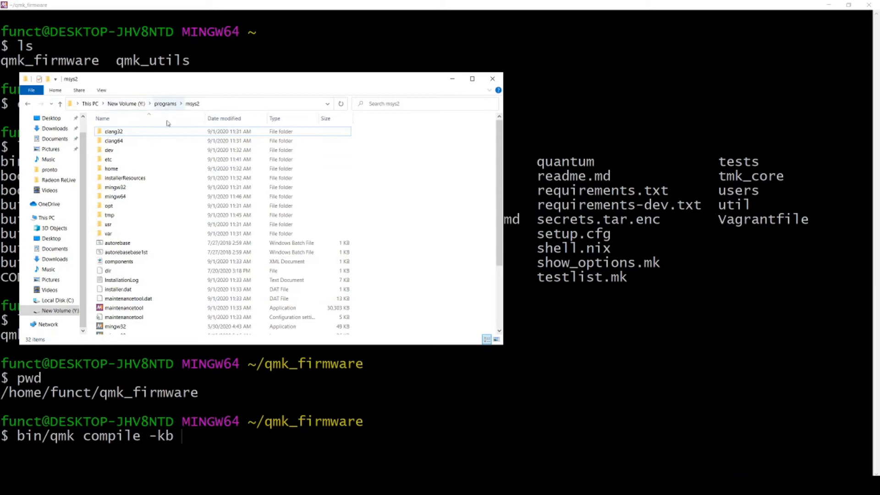
mouse_move(408, 215)
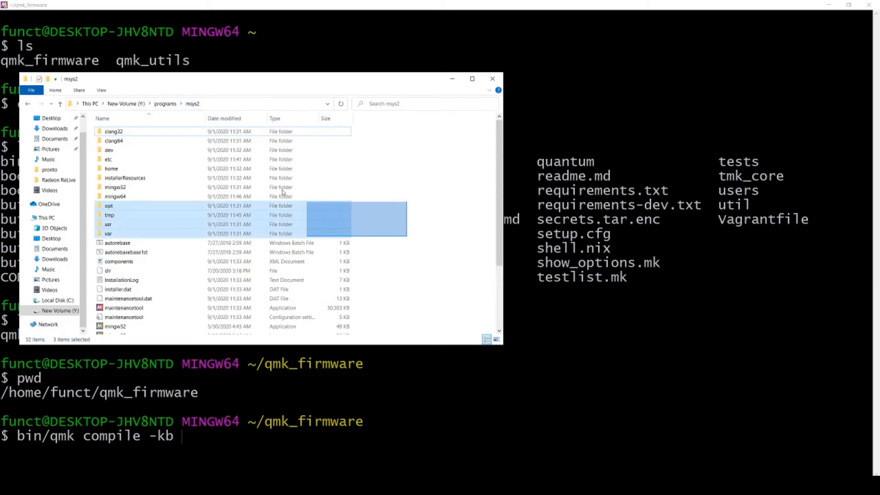
Step: Browse home > qmk_firmware > keyboards in File Explorer and open the chili folder
click(383, 236)
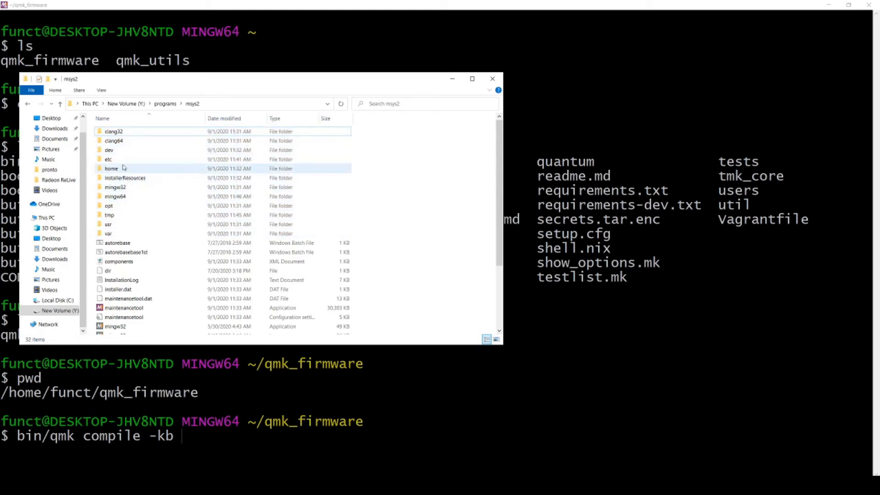
double_click(111, 168)
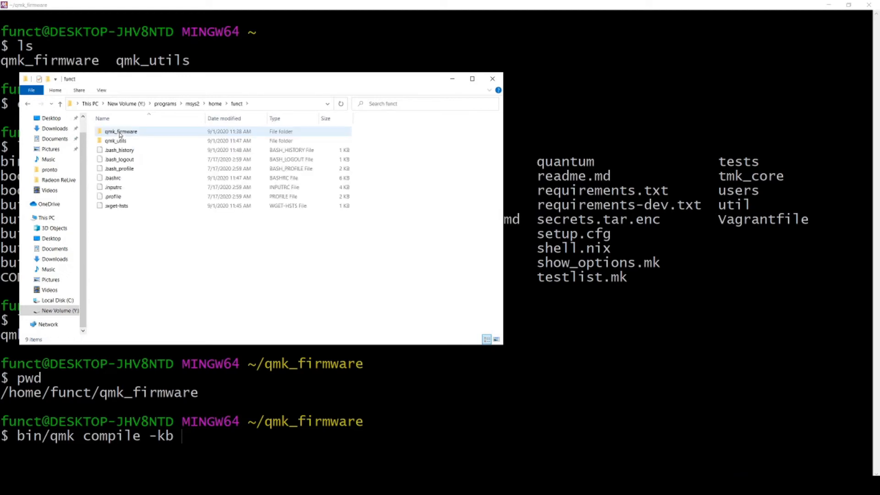
double_click(120, 131)
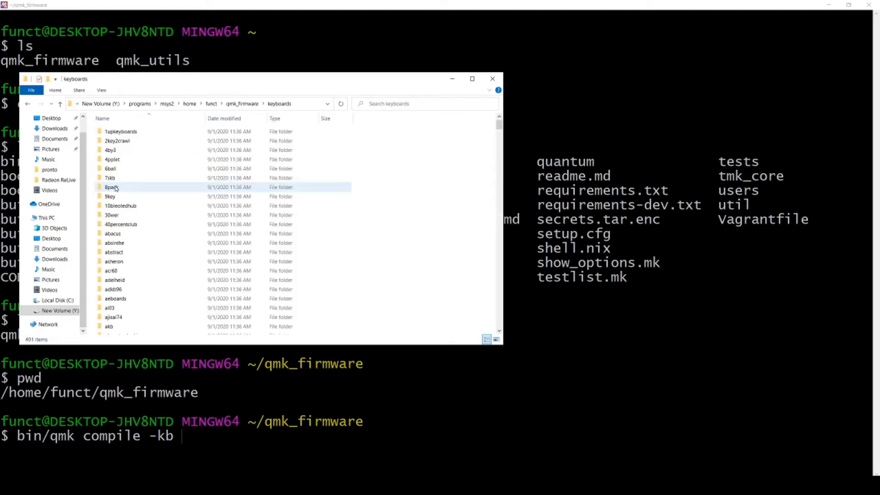
scroll(down, 3)
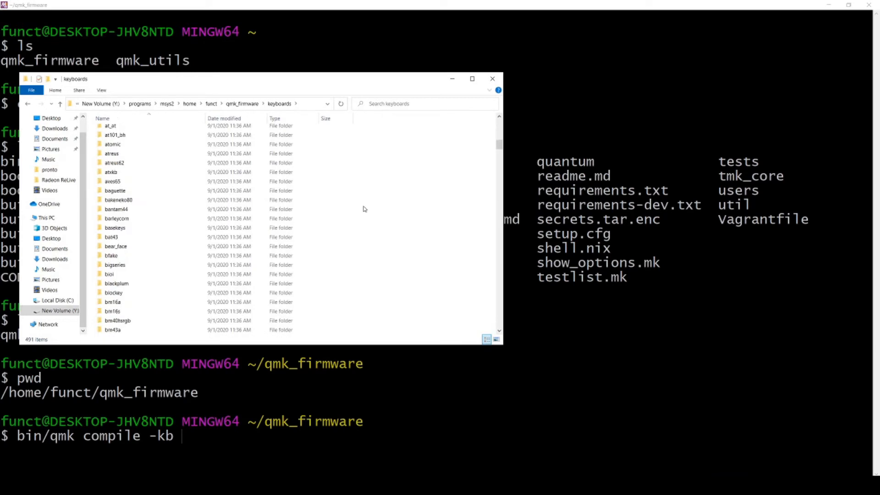
scroll(down, 3)
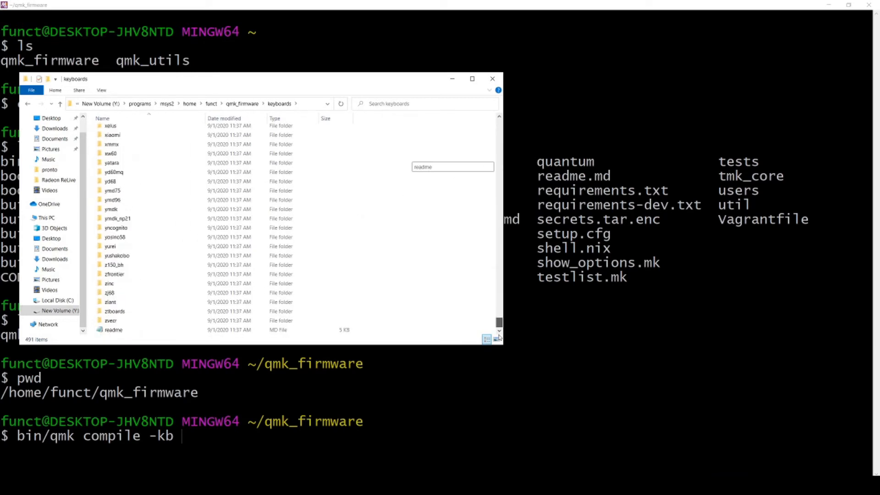
scroll(up, 3)
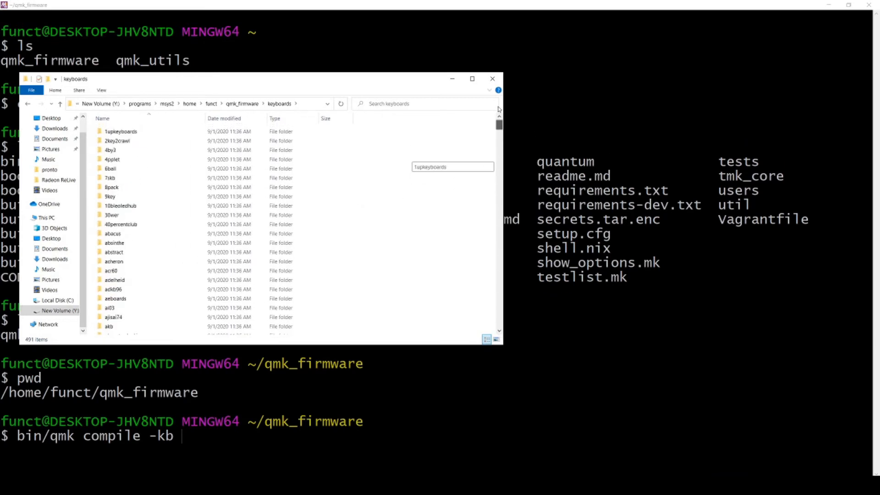
mouse_move(498, 125)
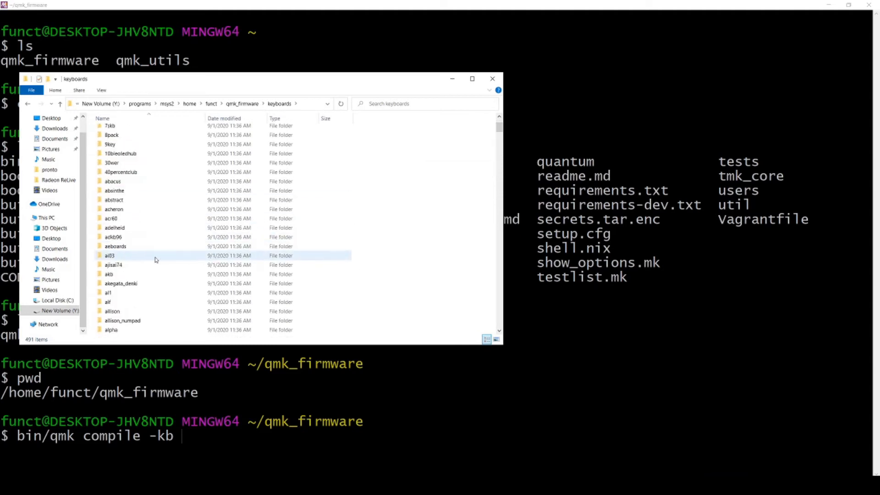
scroll(down, 3)
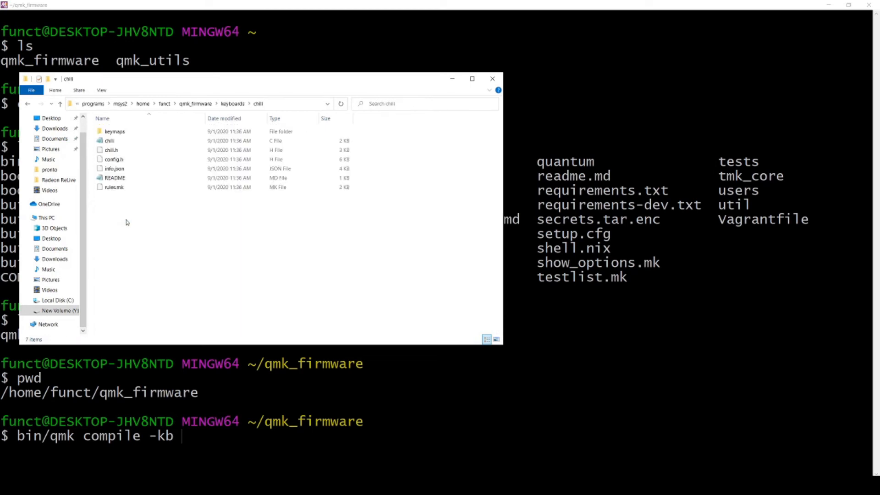
mouse_move(249, 107)
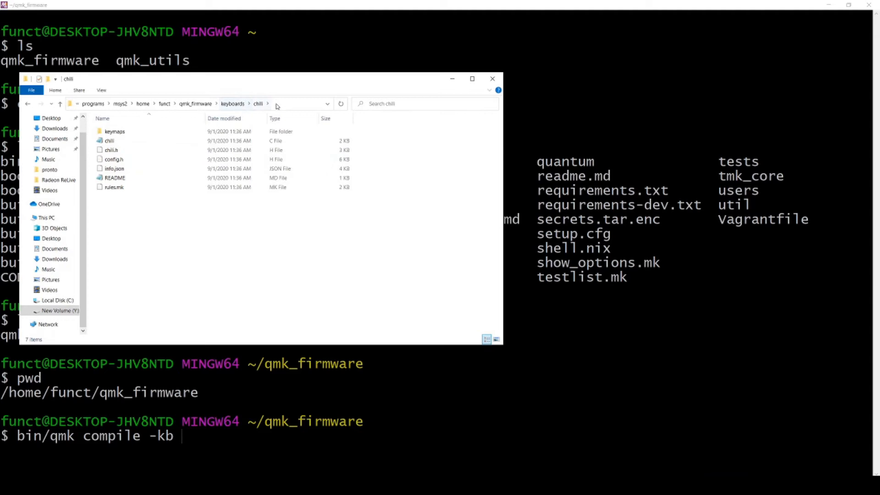
Step: Extend the command to 'bin/qmk compile -kb chili -km' and check chili's default and via keymaps
click(493, 79)
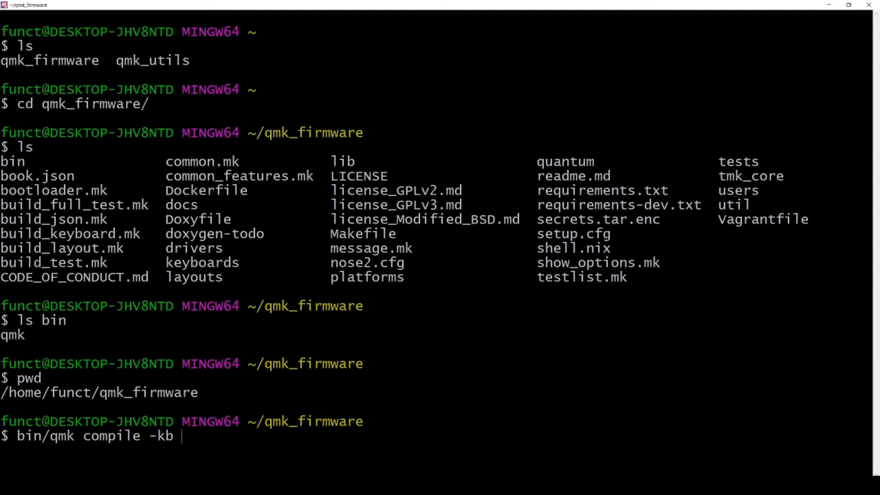
text(chili -)
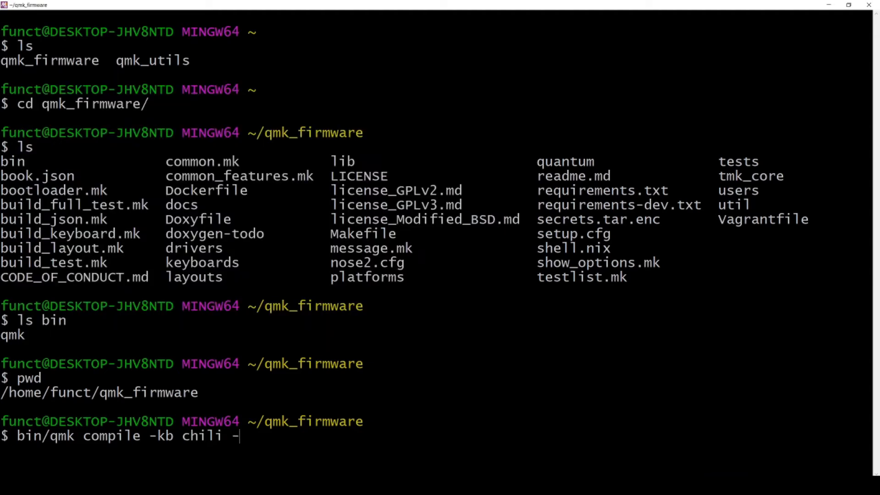
text(km)
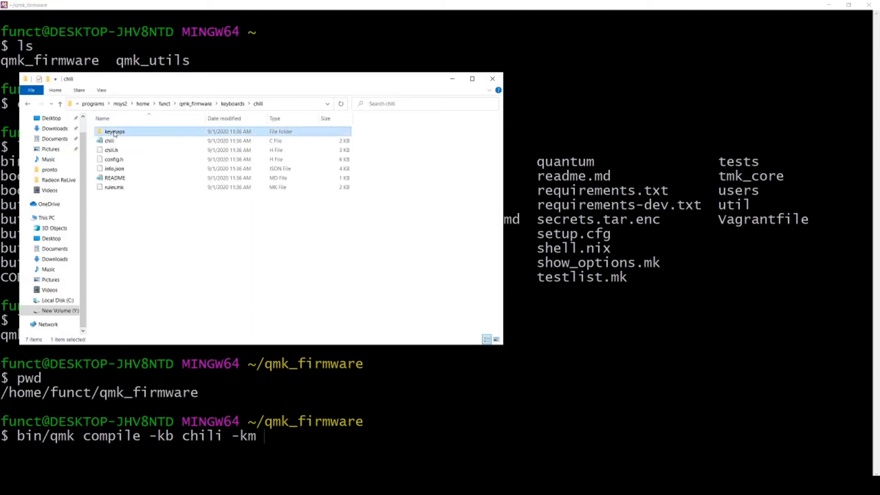
double_click(115, 132)
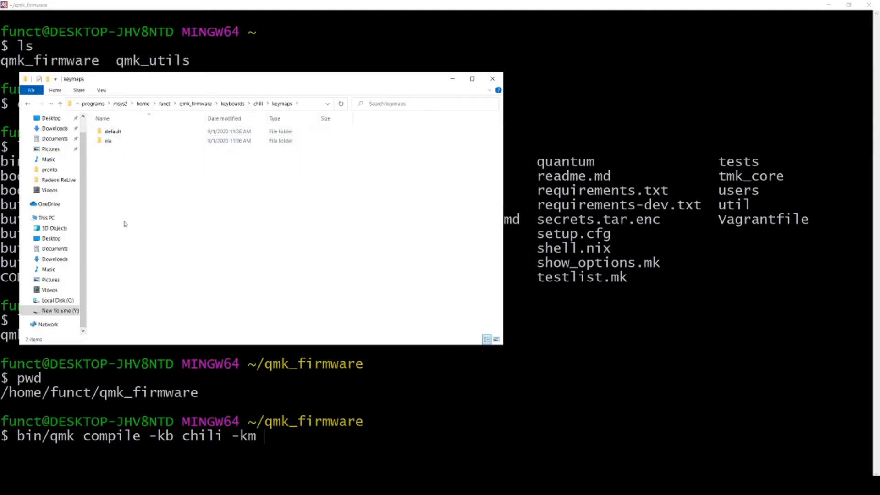
click(107, 141)
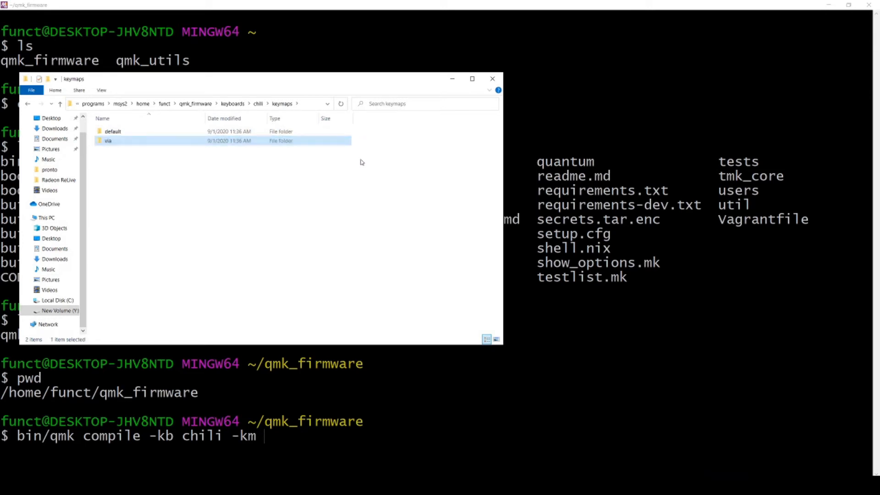
click(112, 131)
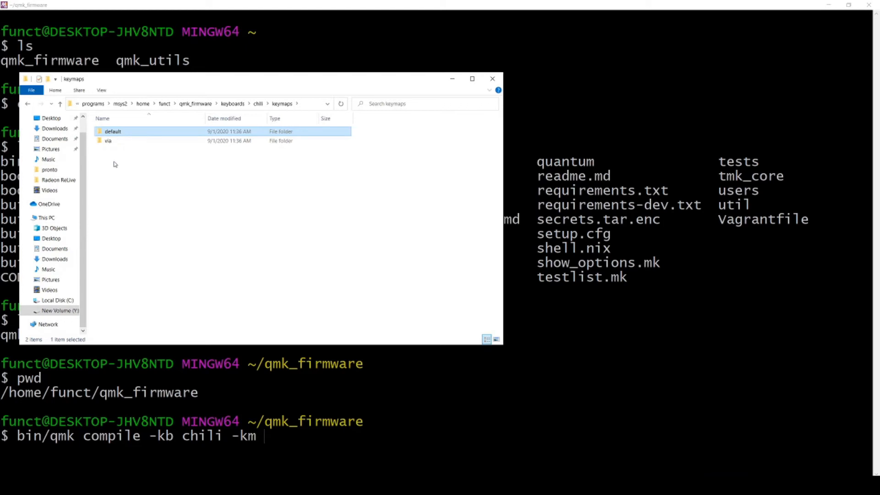
click(493, 78)
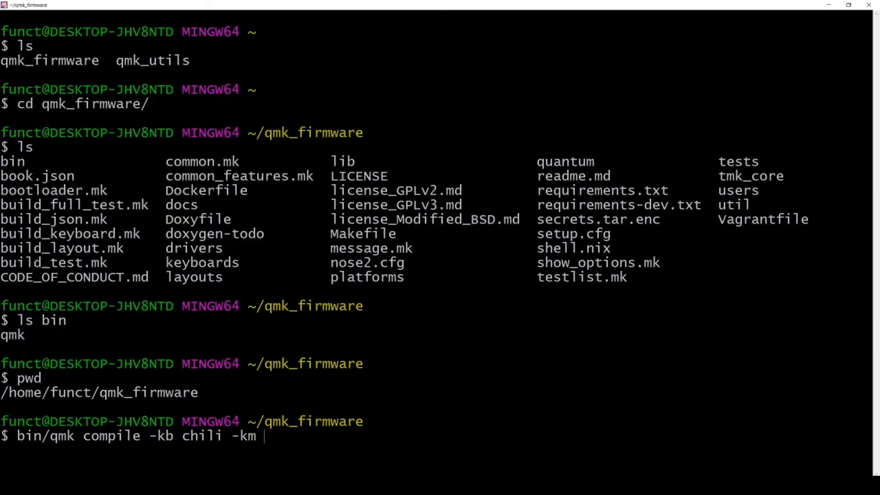
Step: Run 'bin/qmk compile -kb chili -km default', which errors on a missing LUFA makefile
text(default)
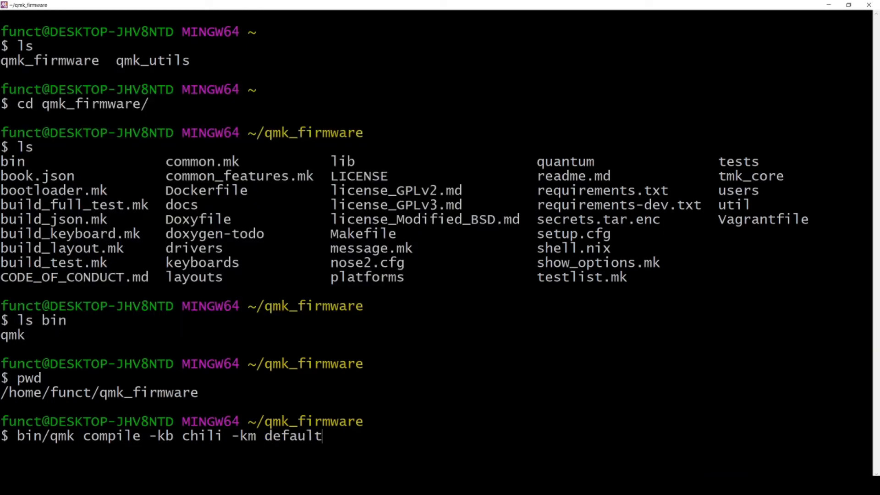
key(Return)
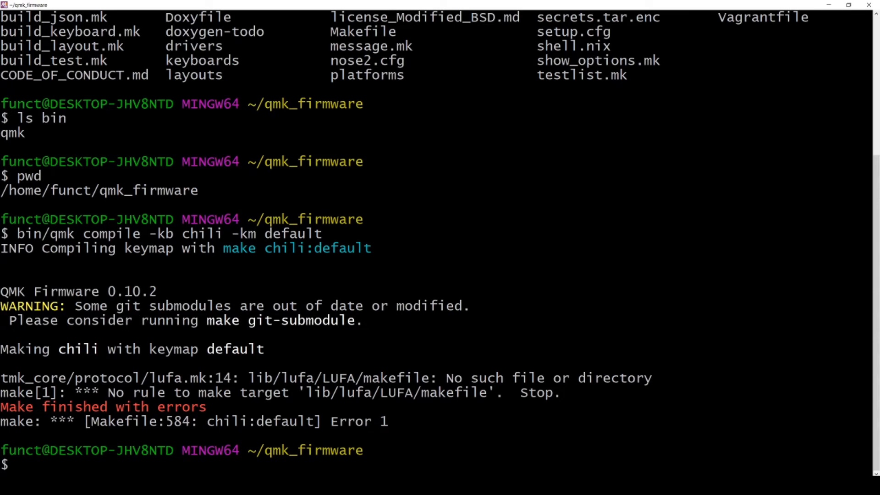
Step: Run 'make git-submodule' to fetch lufa, chibios, printf, ugfx and vusb
text(make git-su)
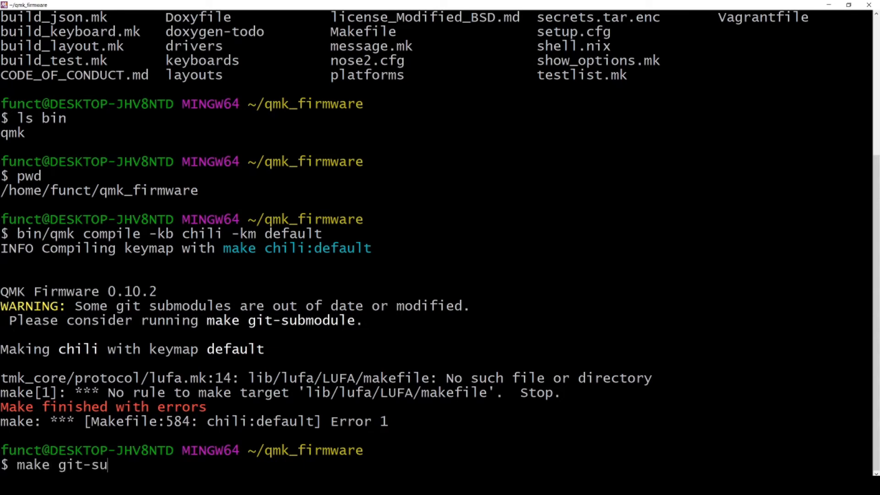
text(bmodule)
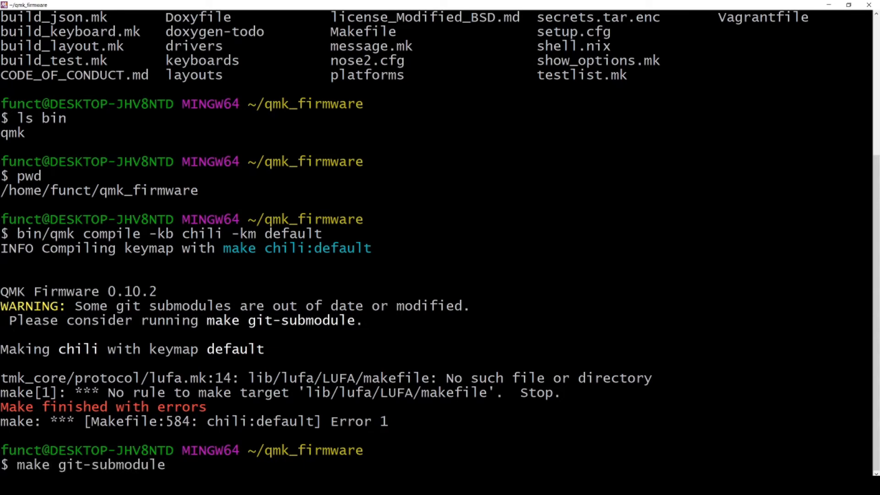
key(Return)
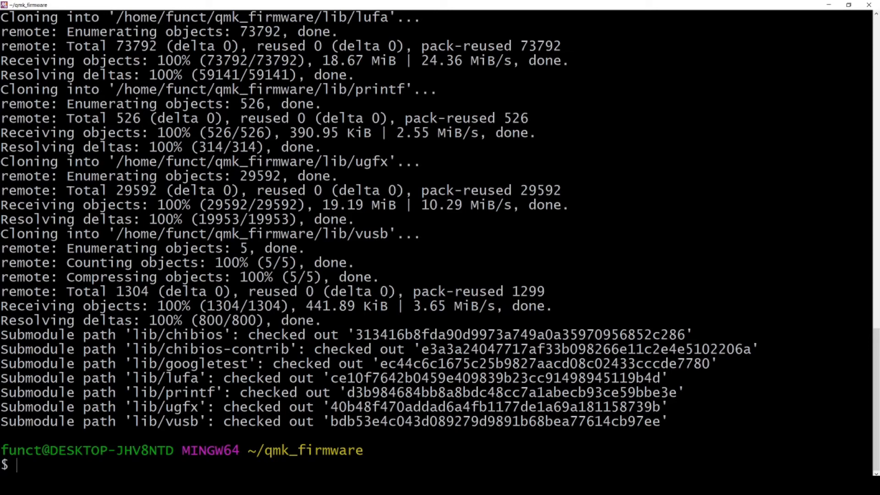
Step: Rerun the chili default compile, producing chili_default.hex at 61% firmware size
text(bin/qmk compile -kb chili -km default)
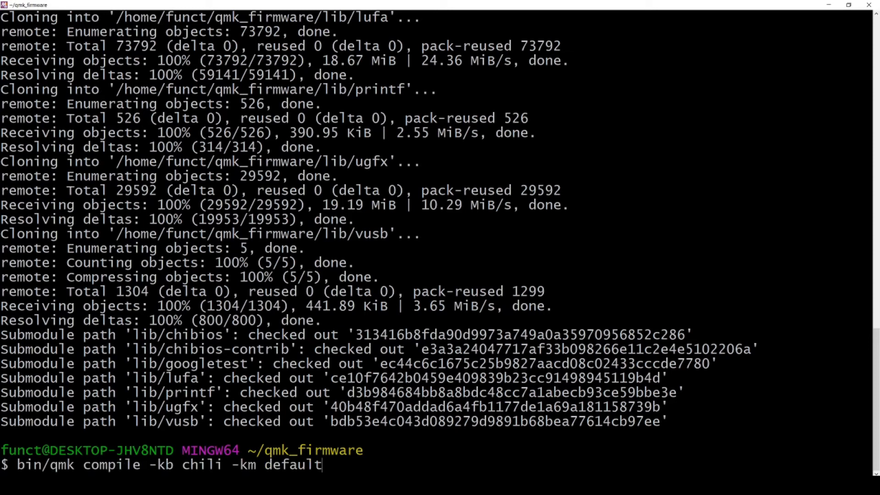
text(make git-submodule)
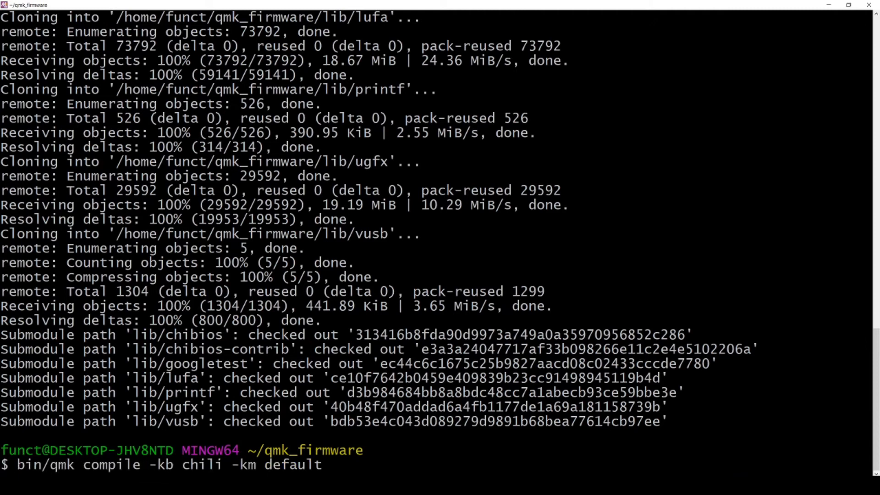
key(Return)
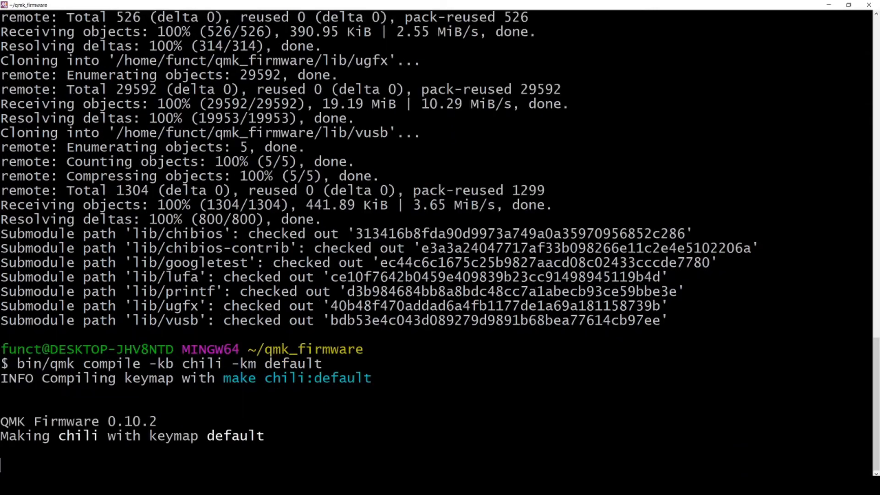
scroll(down, 3)
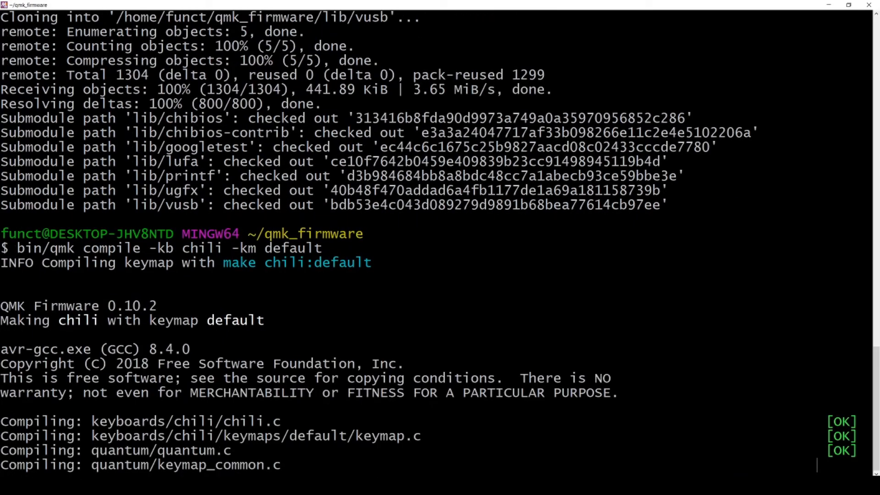
scroll(down, 3)
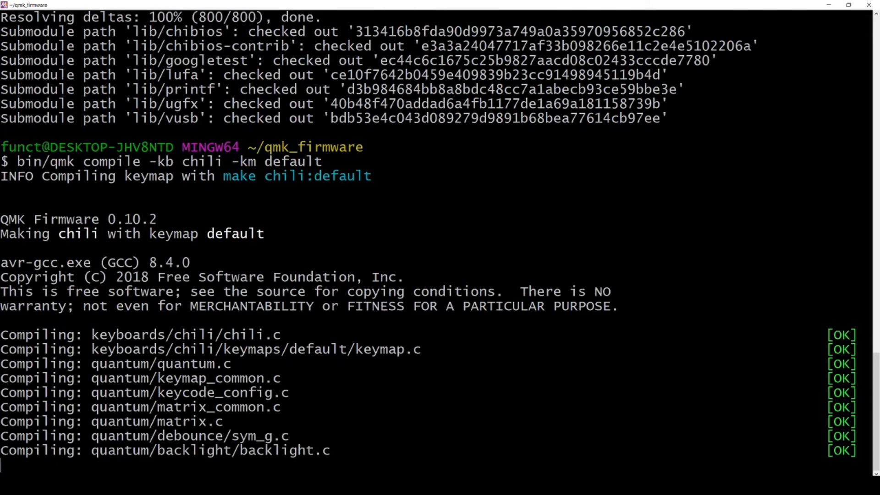
scroll(down, 3)
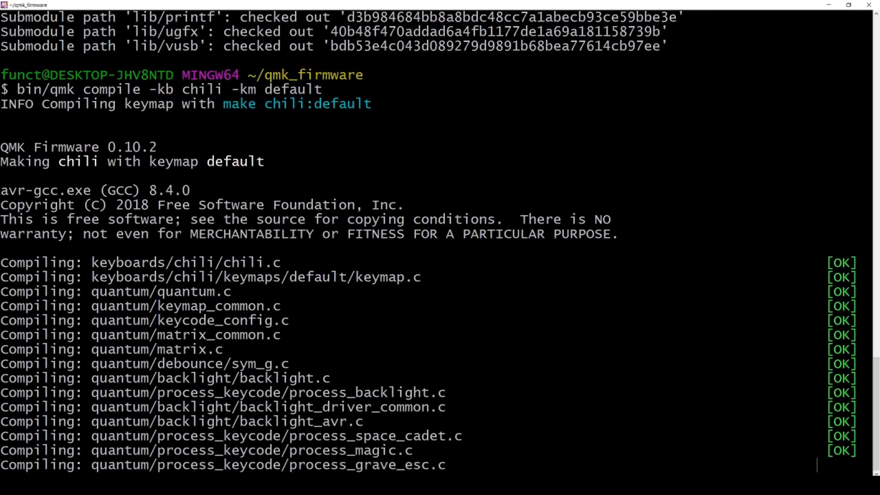
scroll(down, 3)
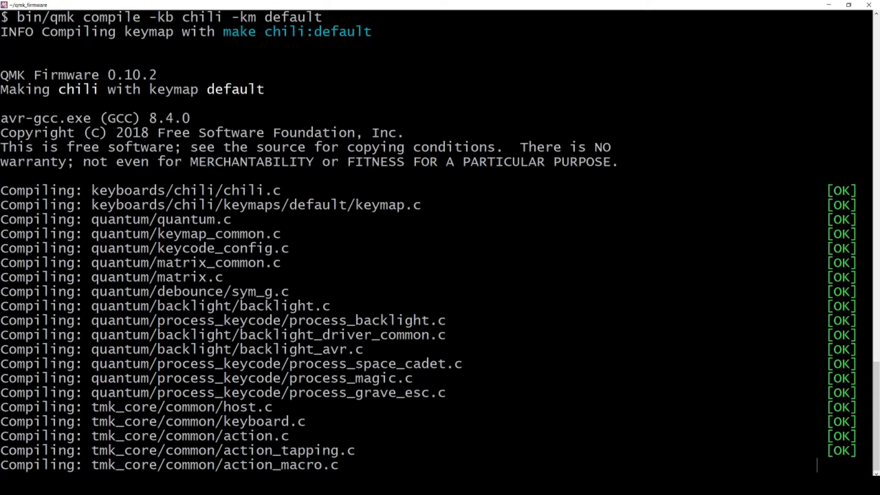
scroll(down, 3)
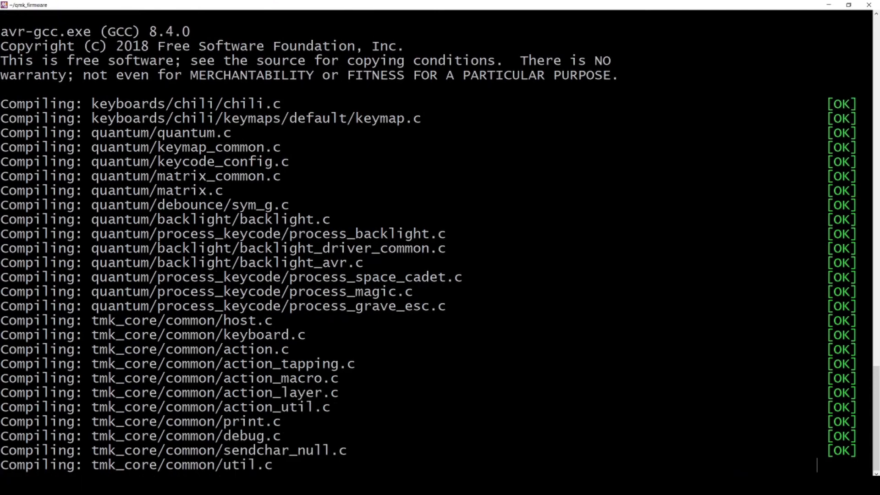
scroll(down, 3)
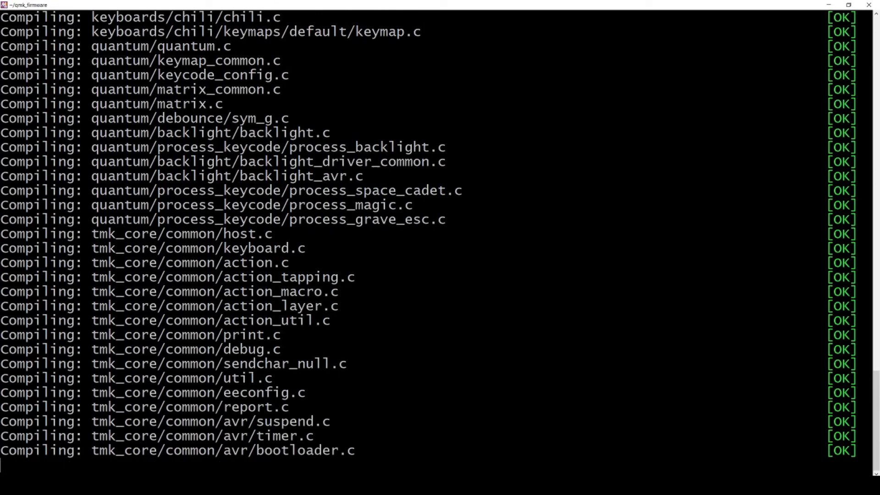
scroll(down, 3)
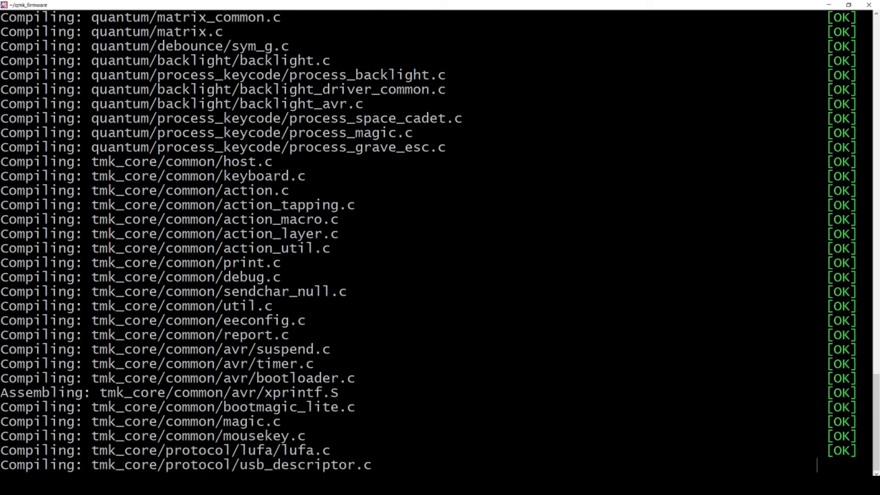
scroll(down, 3)
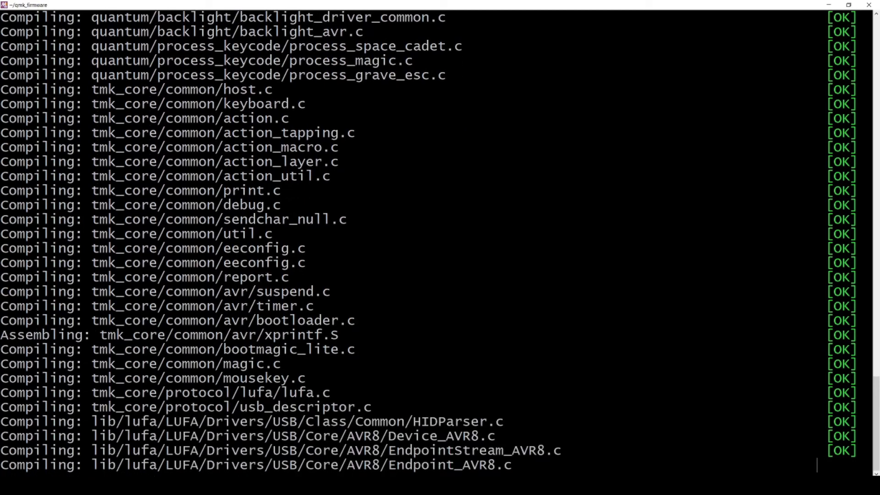
scroll(down, 3)
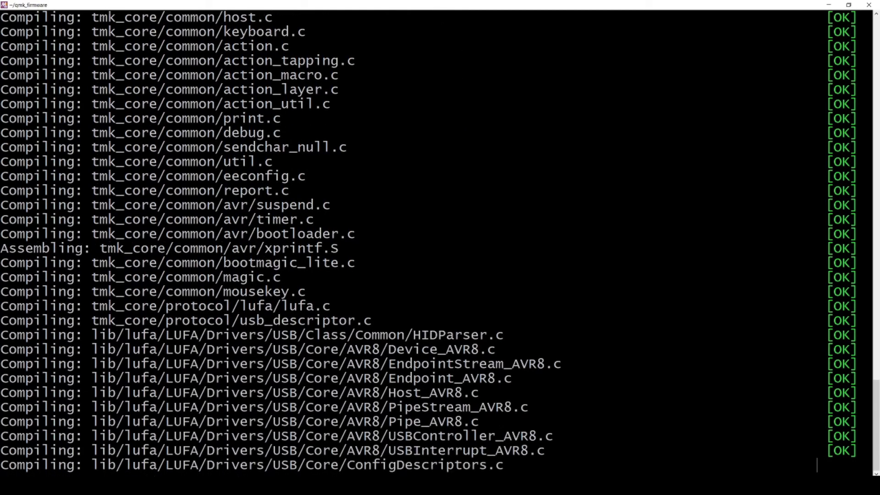
scroll(down, 3)
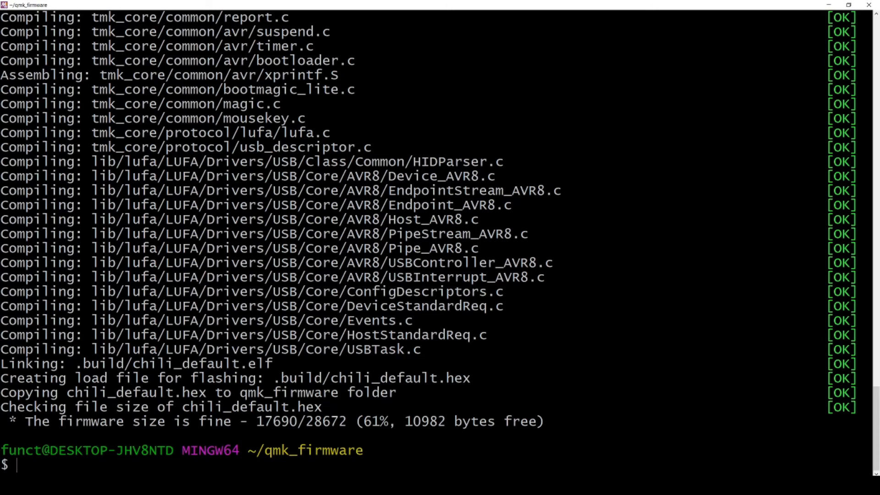
Step: Start a 'bin/qmk flash' command and find gherkin under keyboards > 40percentclub
text(bin/q)
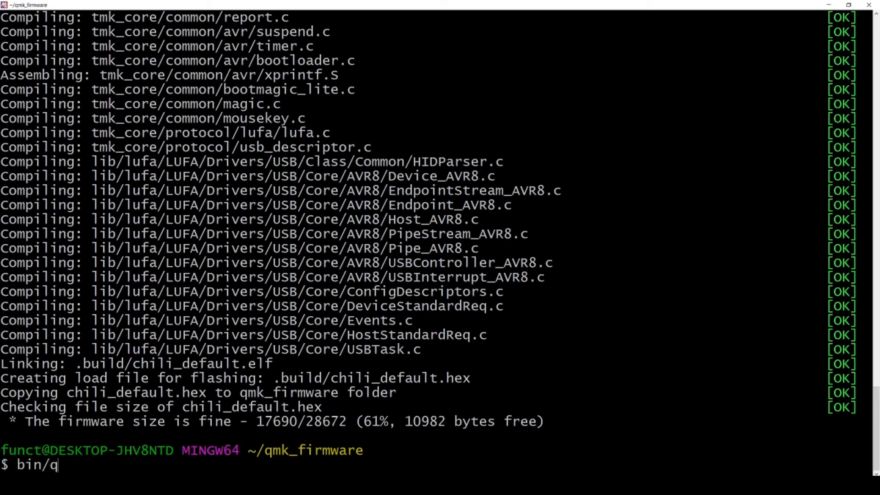
text(mk flash)
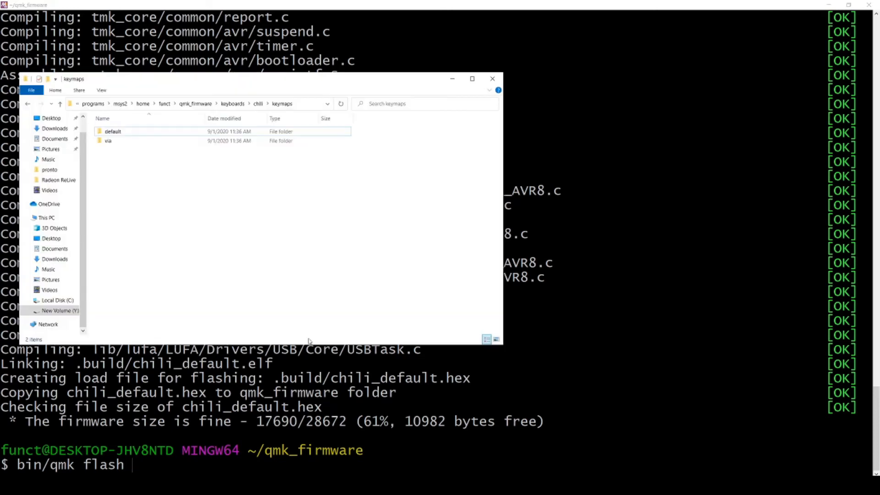
click(280, 103)
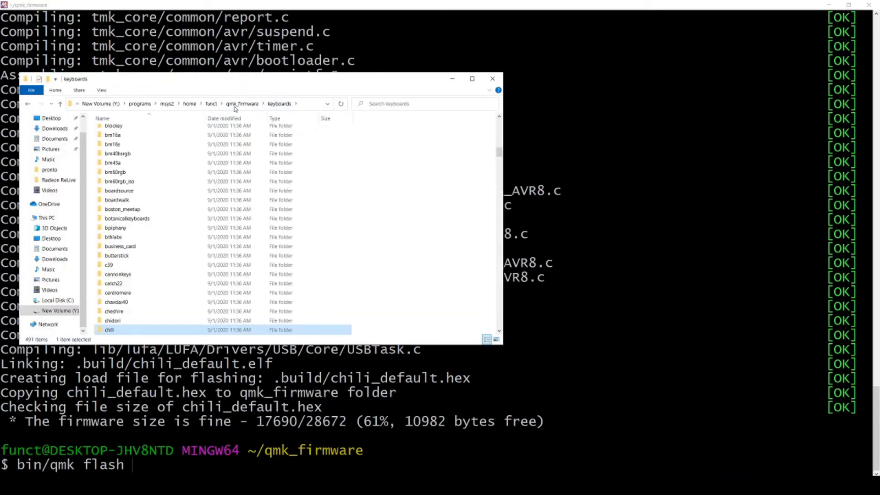
double_click(109, 329)
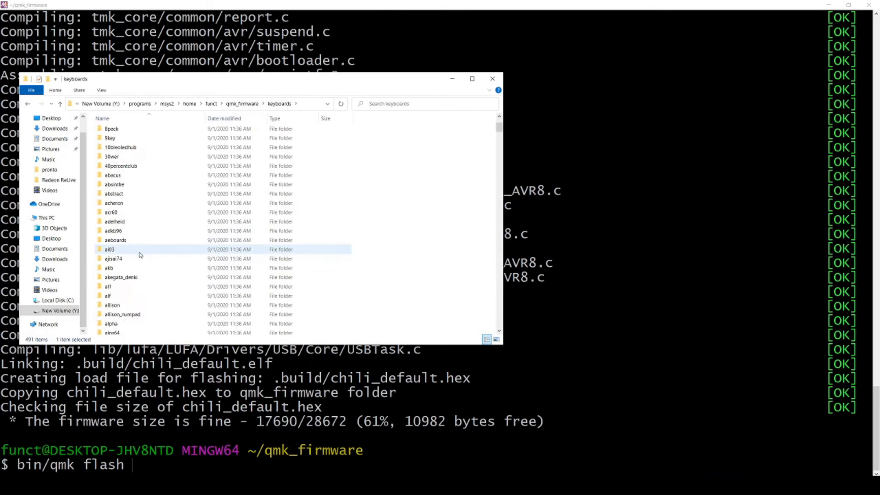
double_click(120, 165)
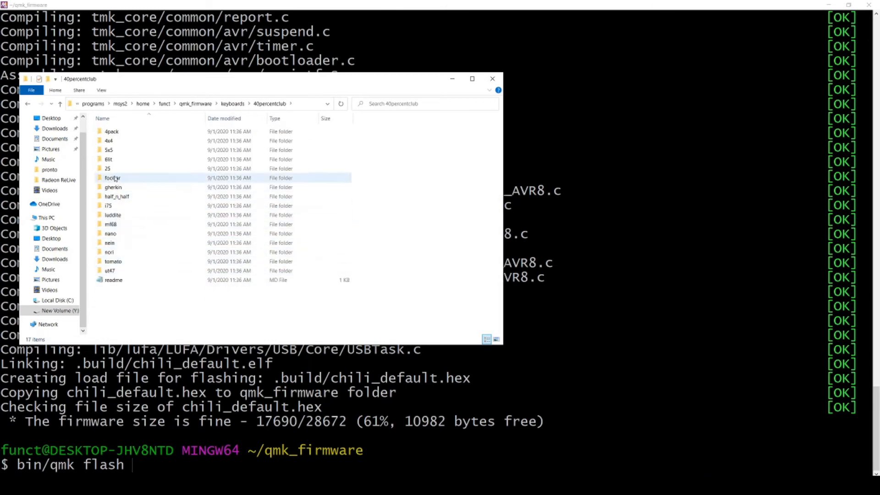
double_click(112, 187)
text( -kb 0)
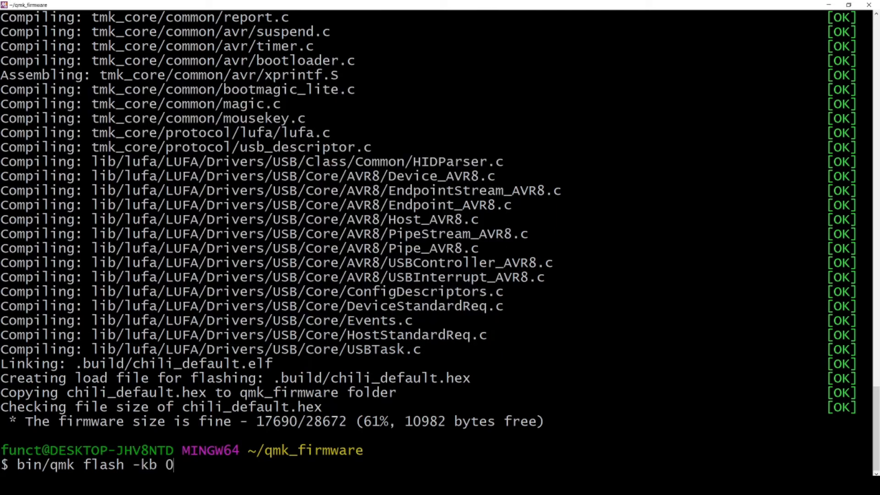
Step: Complete the flash command with '-kb 40percentclub/gherkin -km default'
text(40percentclub)
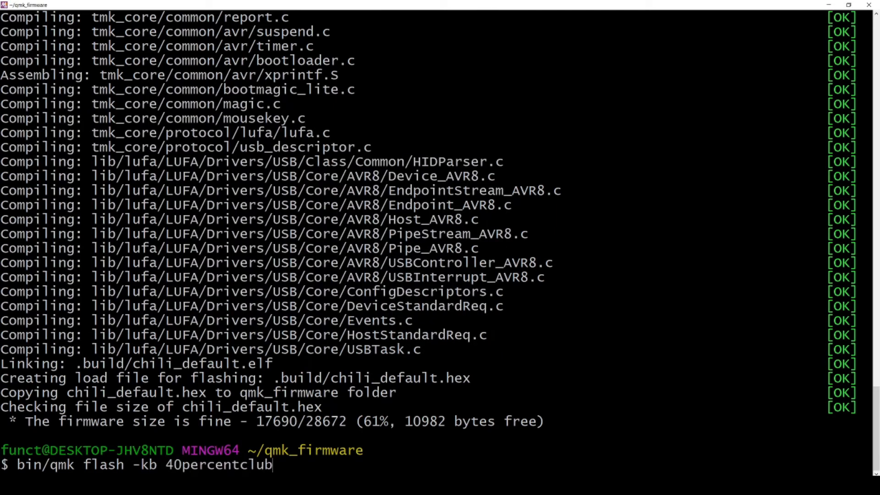
text(/gherkin)
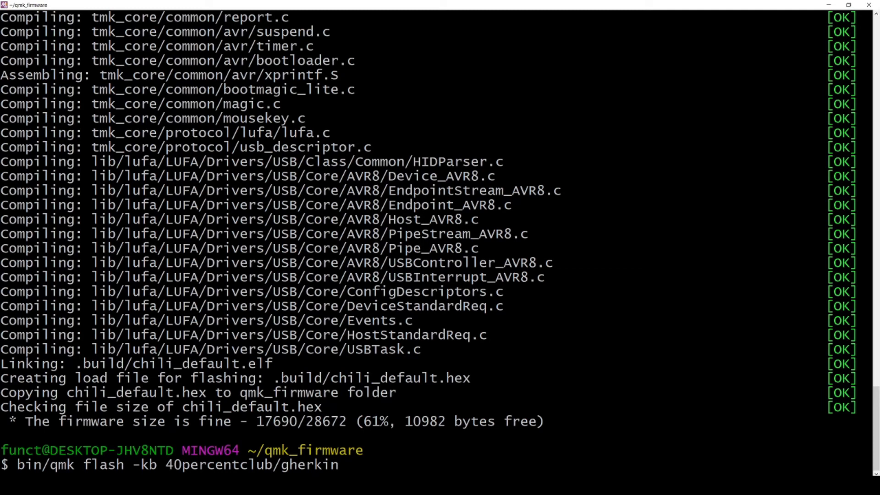
text(-)
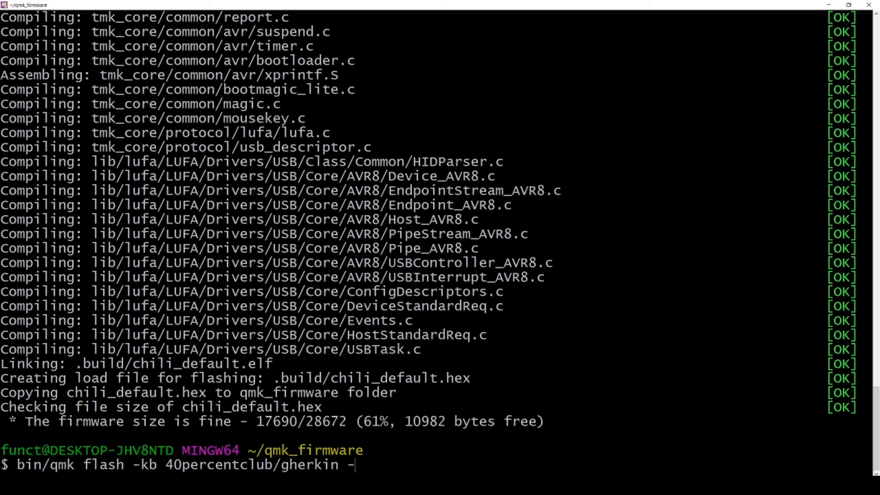
text(km default)
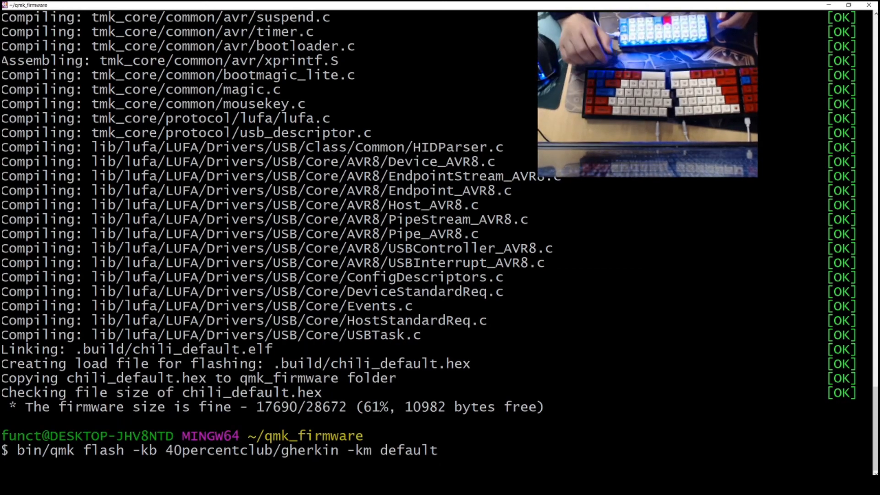
Step: Run the gherkin default flash until avrdude verifies 17836 bytes and reports done
key(Return)
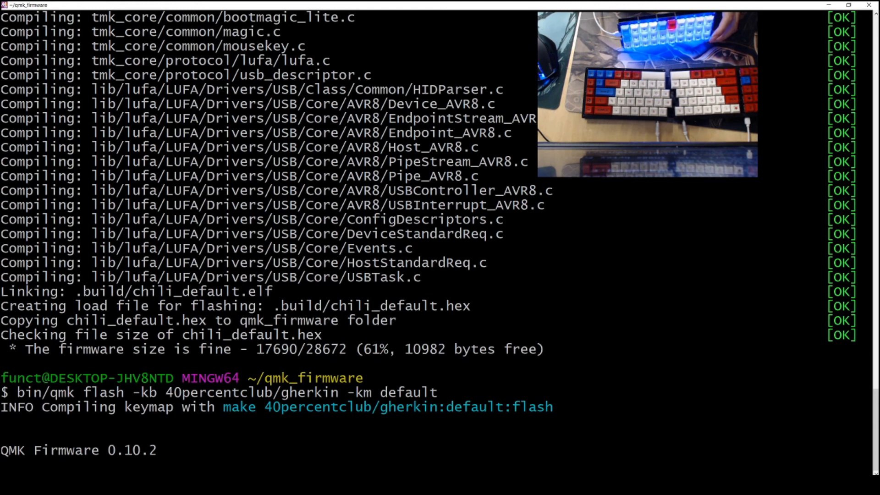
scroll(down, 3)
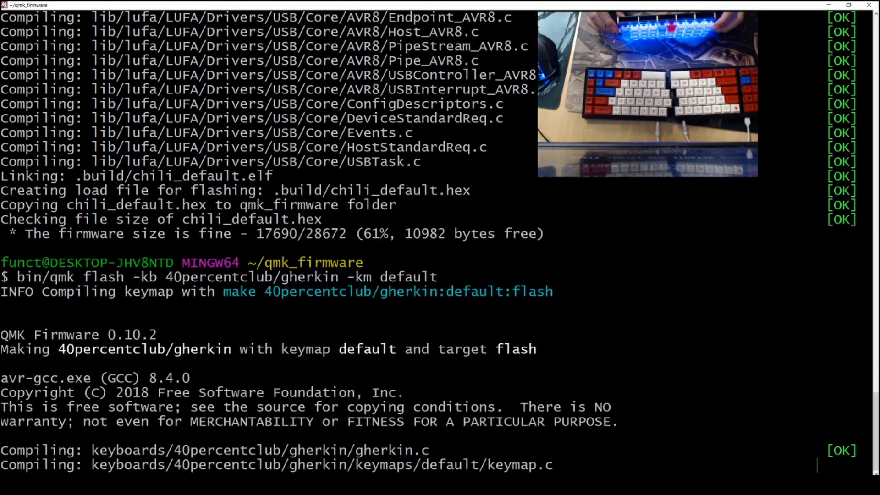
scroll(down, 3)
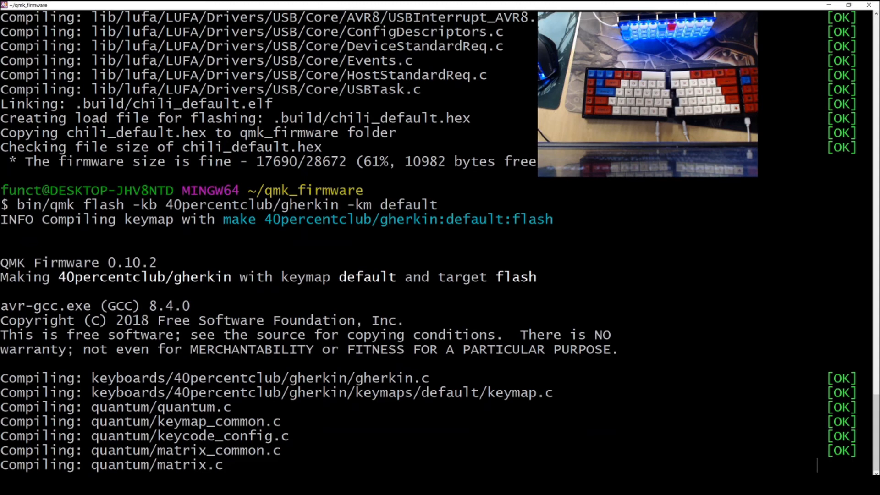
scroll(down, 3)
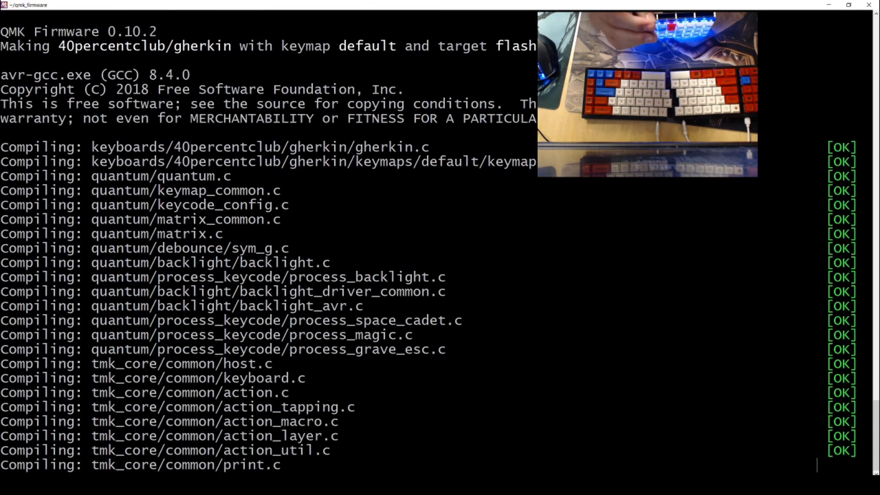
scroll(down, 3)
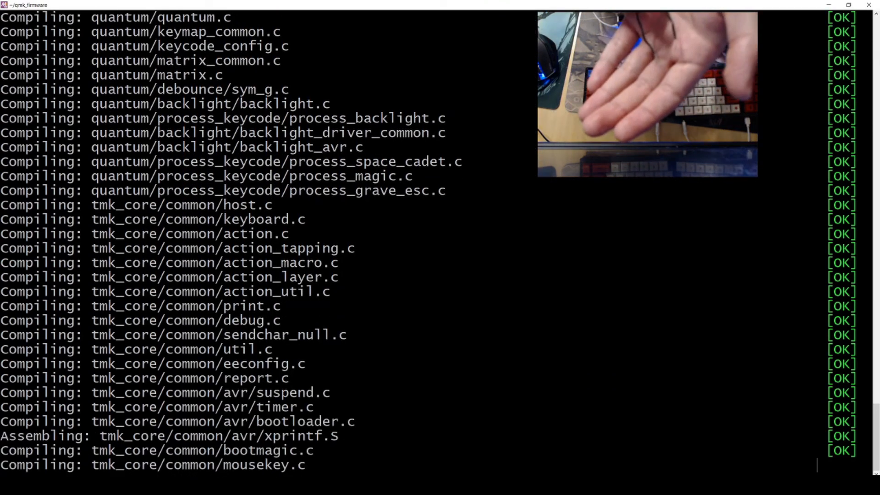
scroll(down, 3)
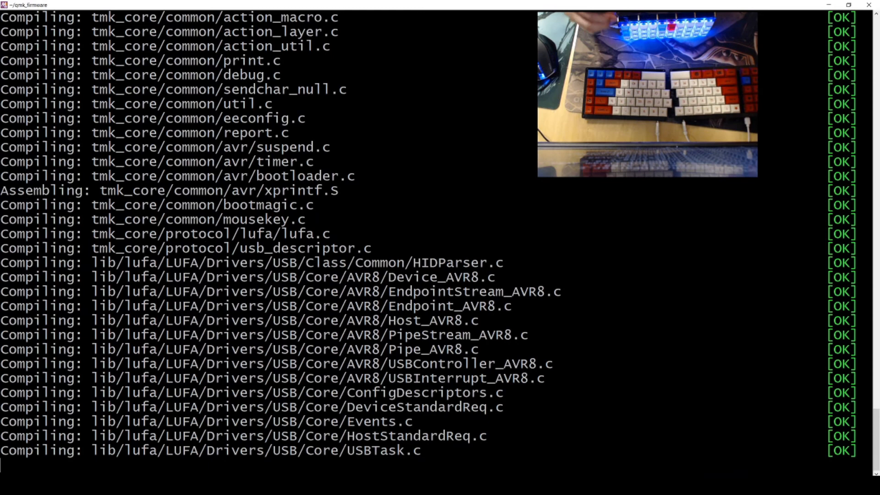
scroll(down, 3)
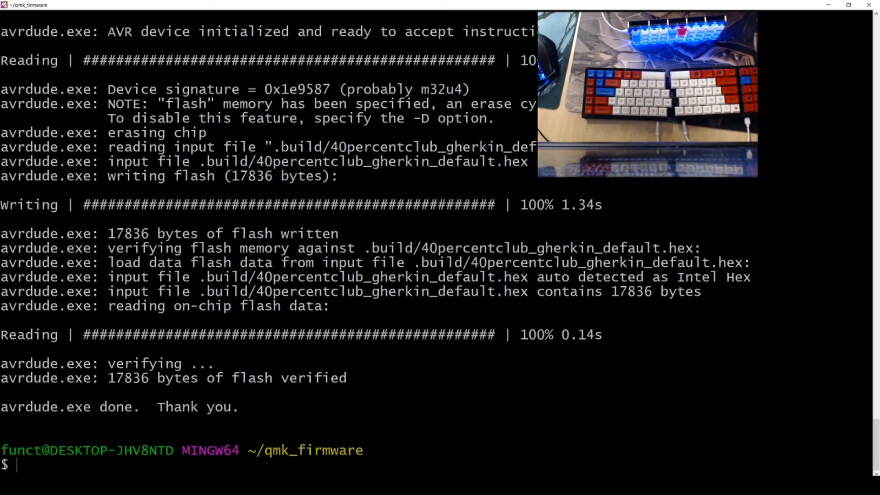
Step: Type test keystrokes on the flashed Gherkin at the prompt and clear them
text(wif)
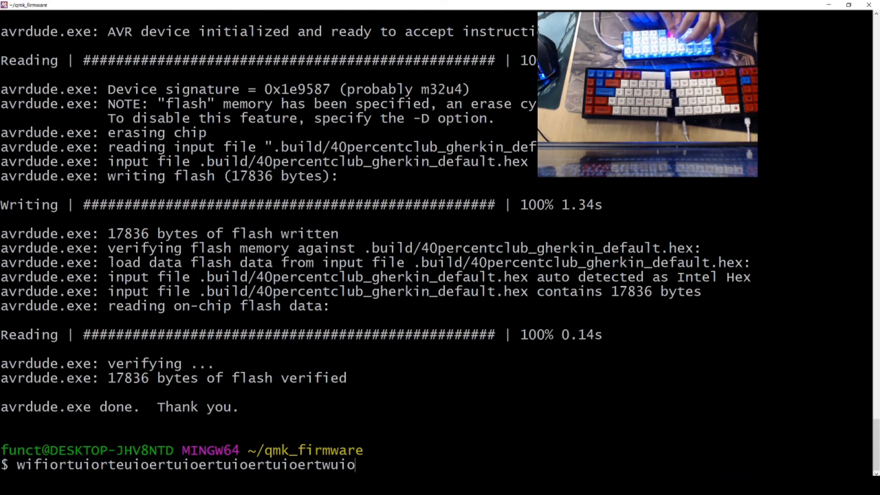
key(ctrl+c)
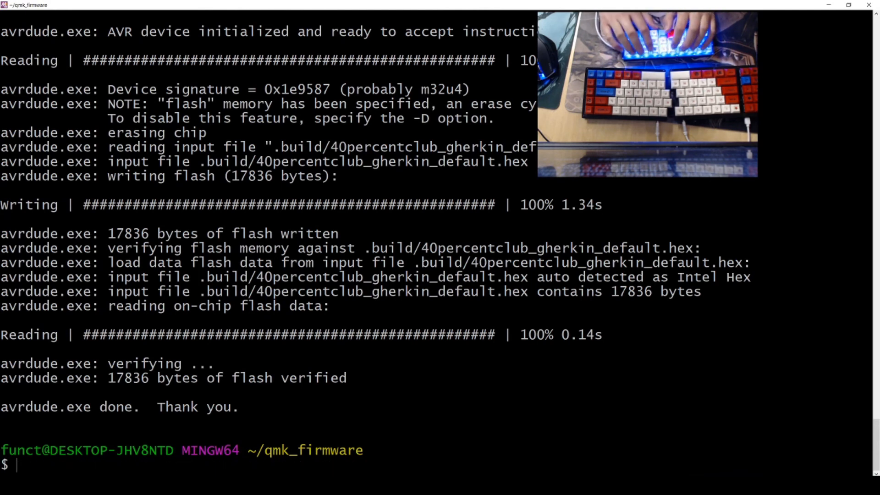
text(hh)
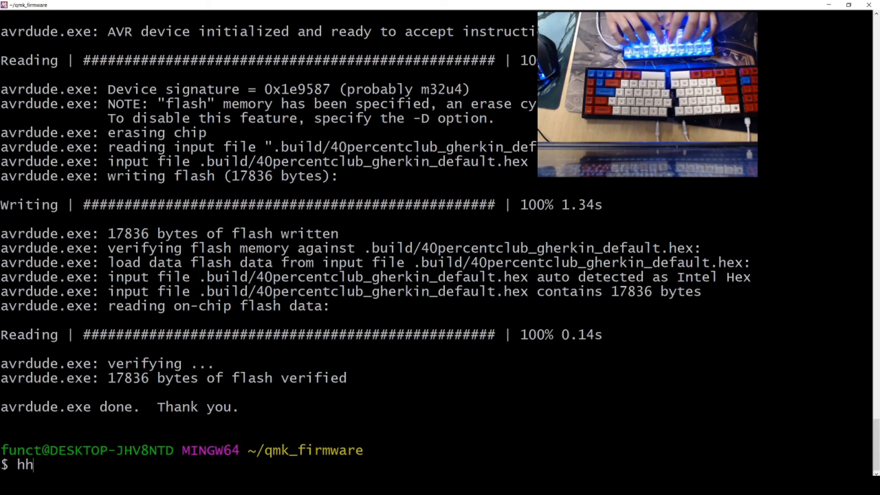
key(Backspace)
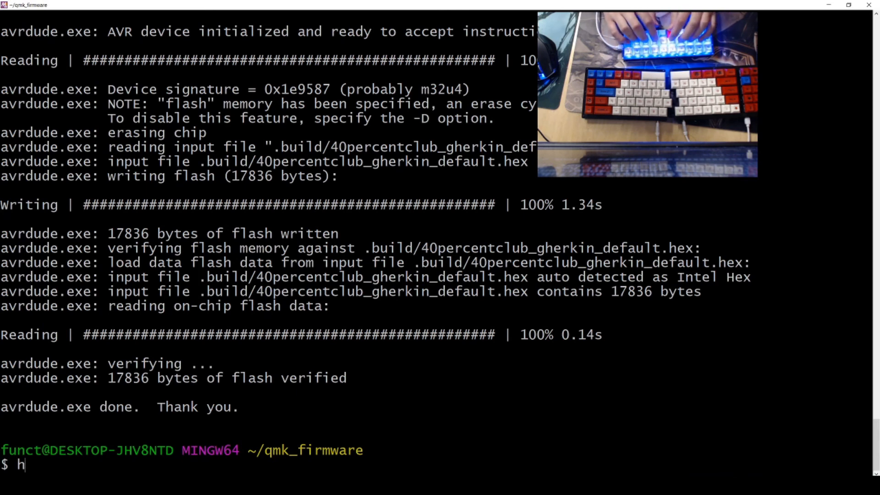
text(gherki)
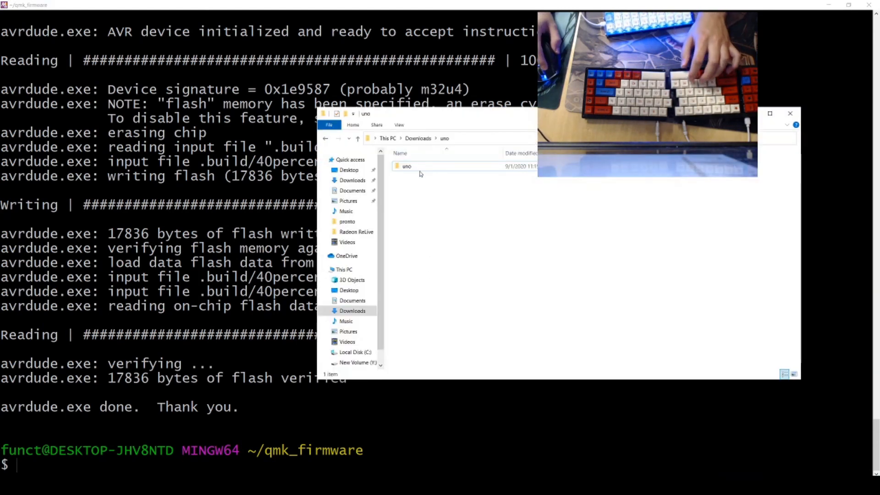
Step: Place the downloaded uno keyboard folder inside qmk_firmware\keyboards
click(407, 166)
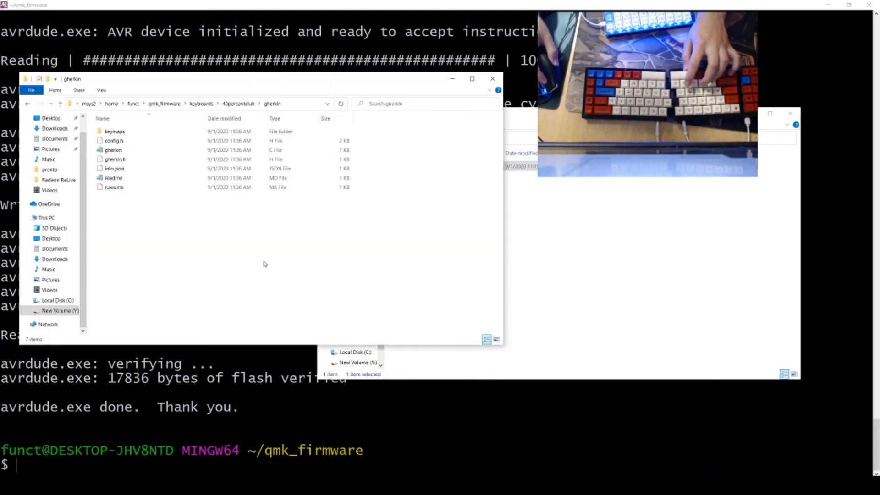
click(279, 103)
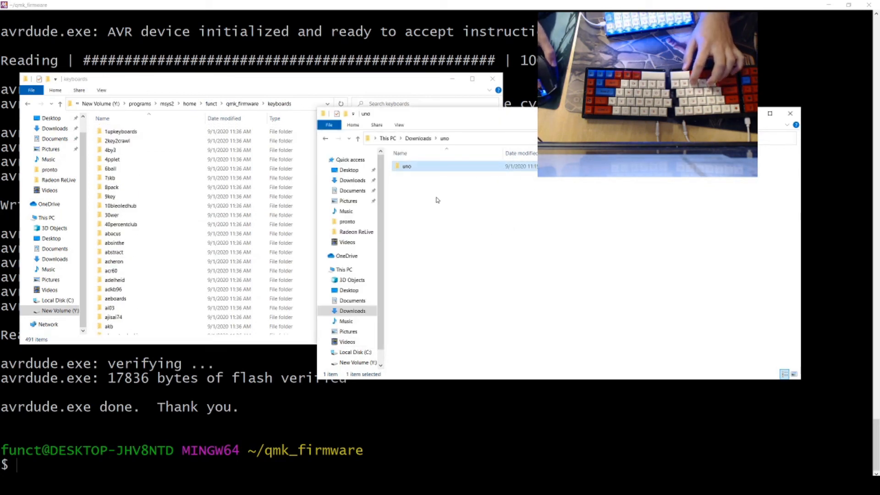
double_click(407, 166)
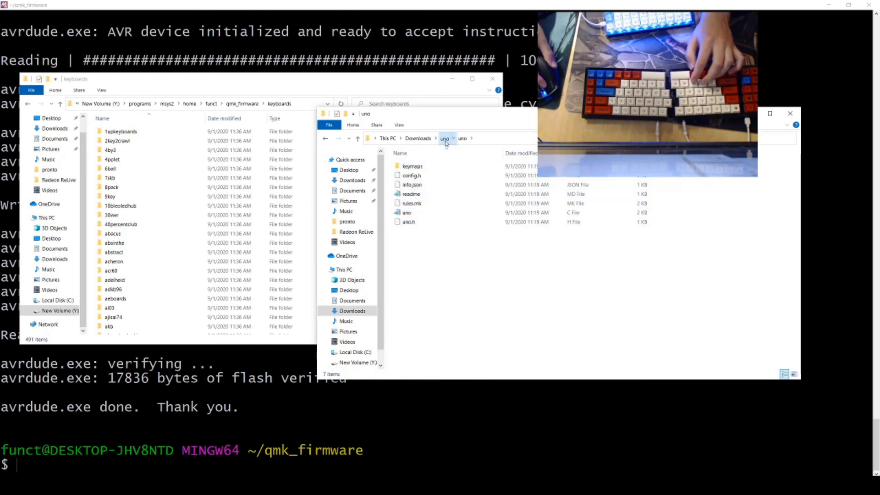
click(444, 138)
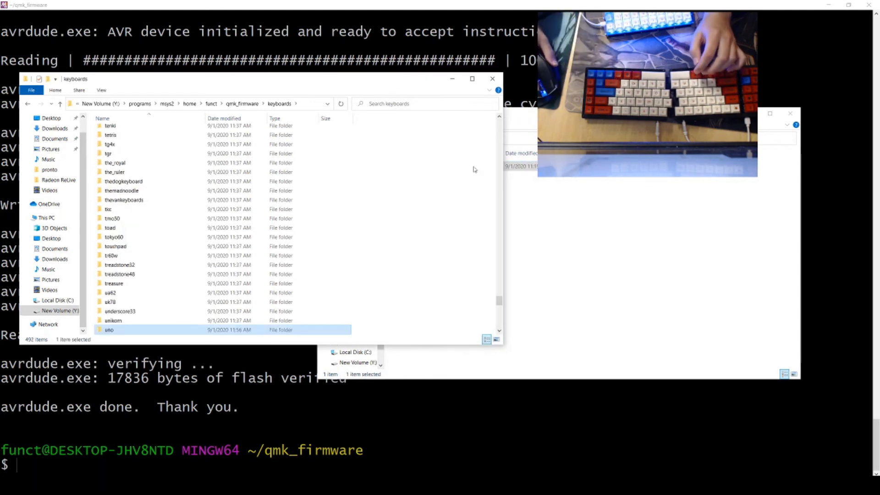
scroll(down, 3)
text(bin/qmk flash -kb 40 -km default)
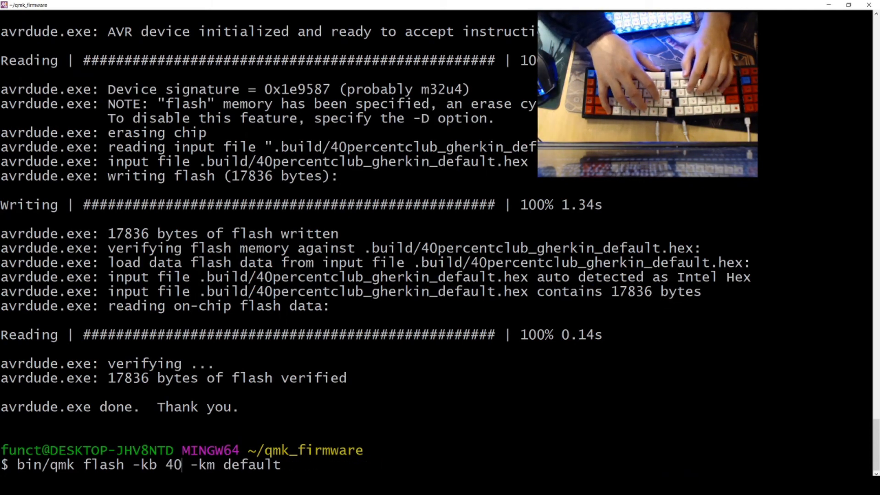
Step: Change the flash command to '-kb uno' and open uno\keymaps\default in Explorer
text(uno)
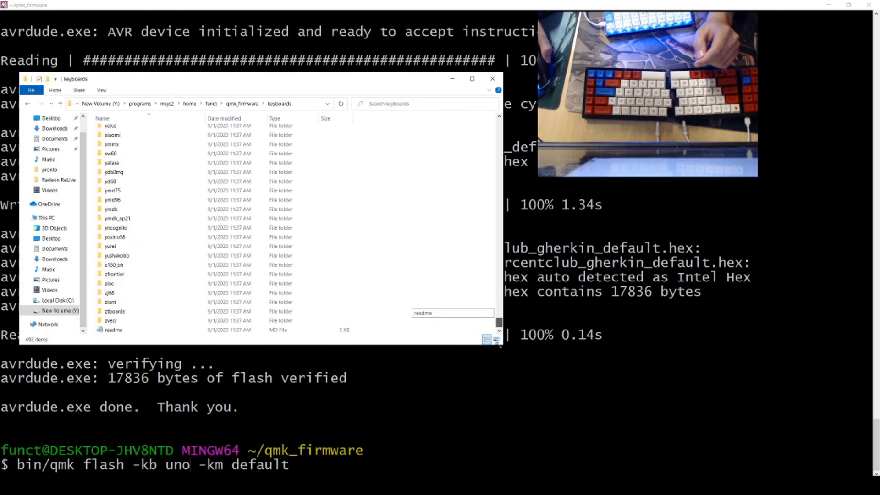
scroll(up, 3)
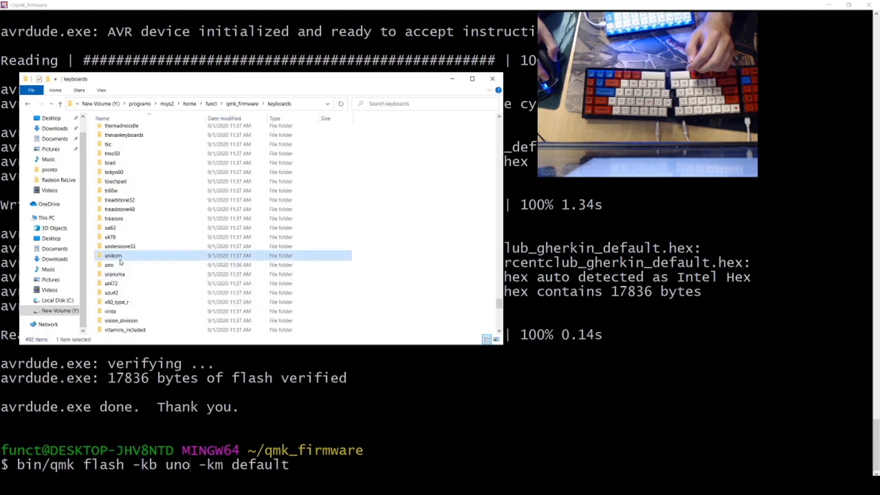
double_click(109, 265)
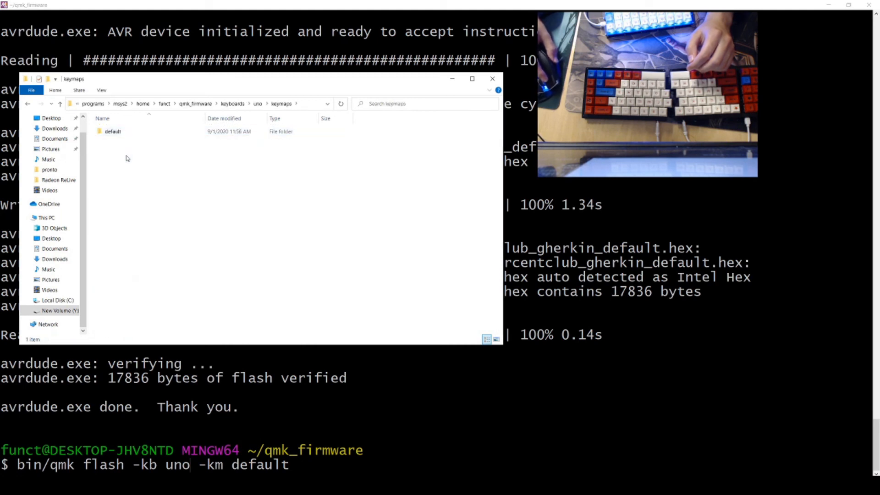
double_click(113, 131)
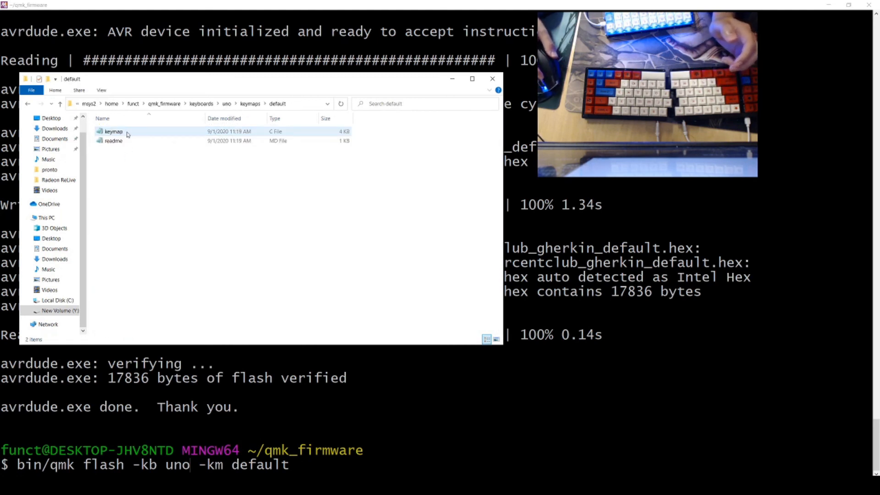
mouse_move(113, 132)
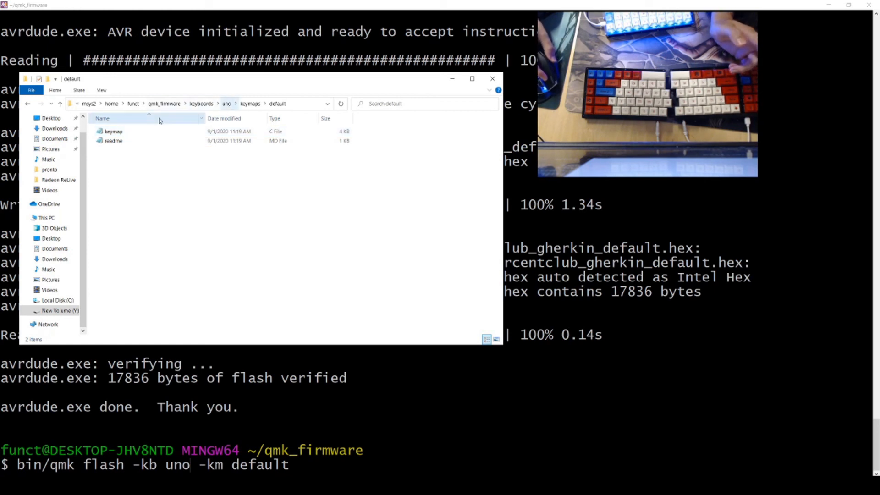
click(113, 131)
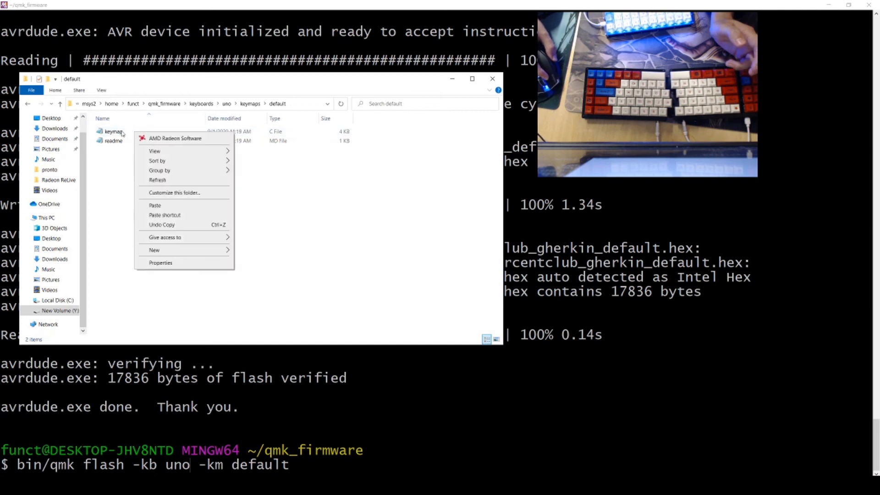
Step: Open uno's keymap.c in Notepad and scroll through its contents
double_click(113, 132)
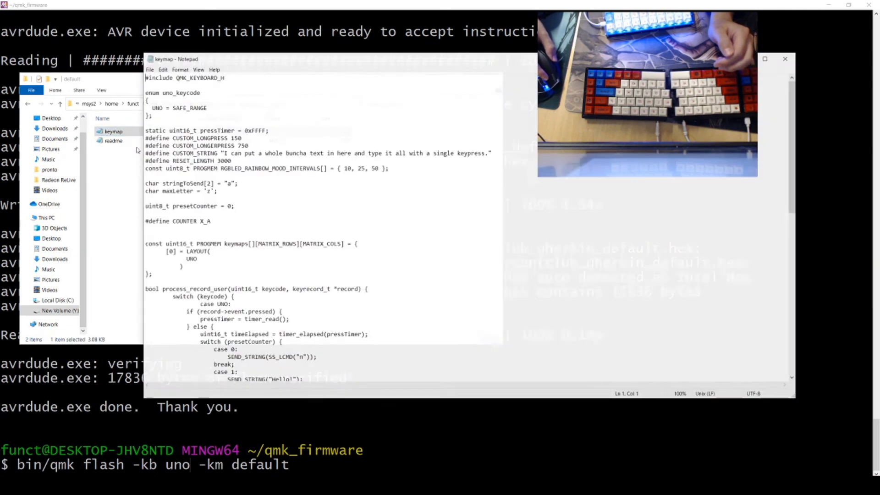
scroll(down, 3)
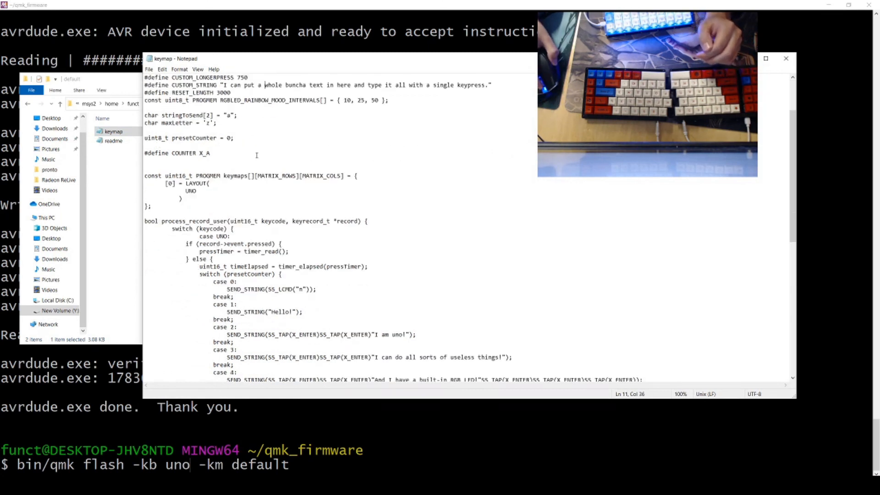
scroll(down, 3)
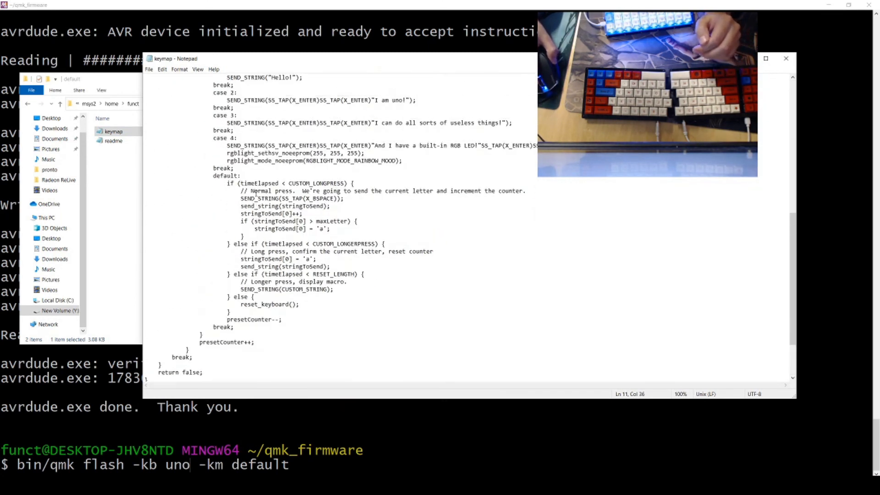
scroll(up, 3)
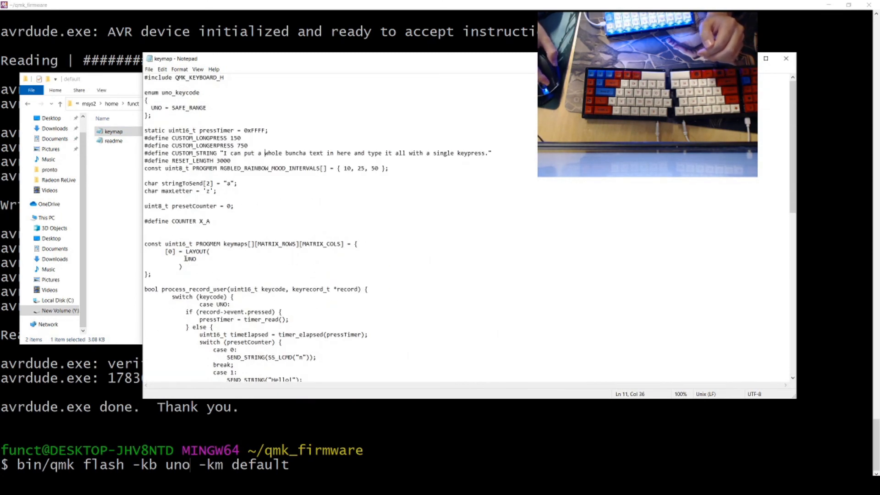
Step: Retype 'UNO' as the layout's key, then close Notepad and the default keymap folder
double_click(190, 258)
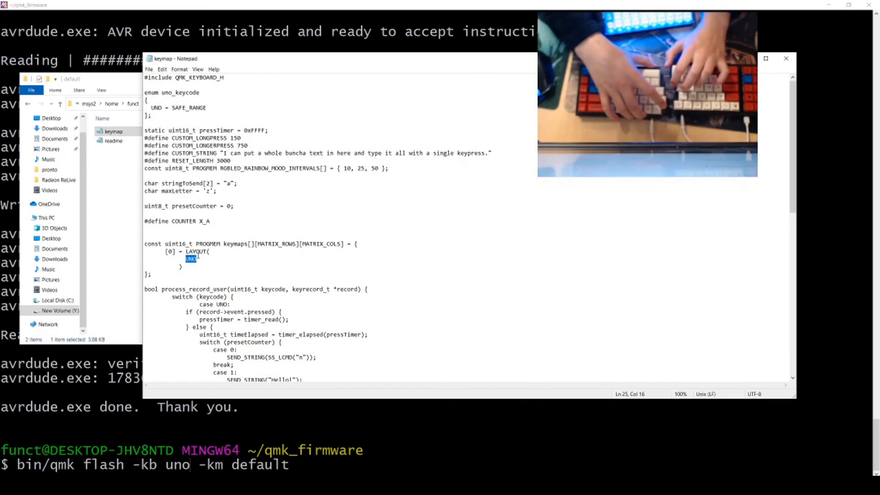
text(KC)
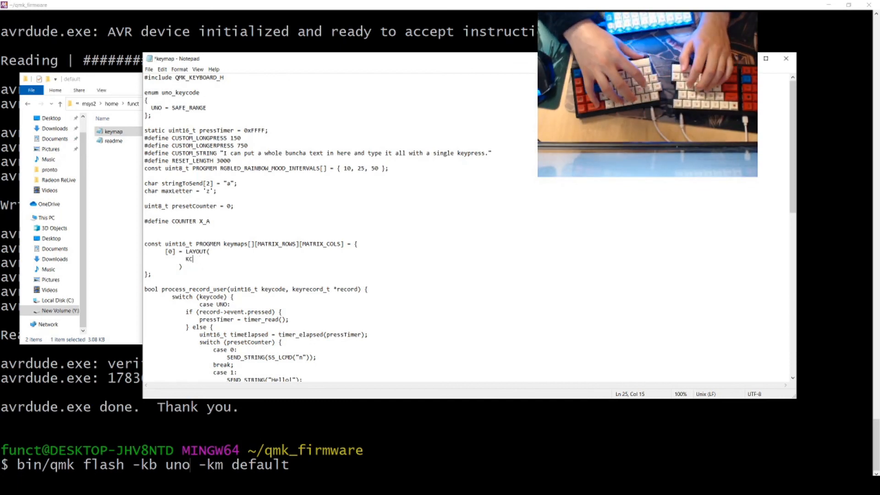
key(Backspace)
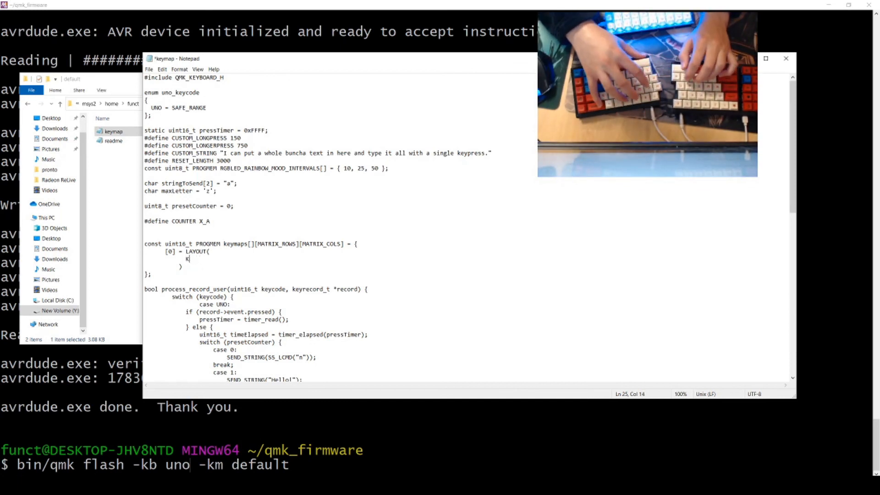
text(UNO)
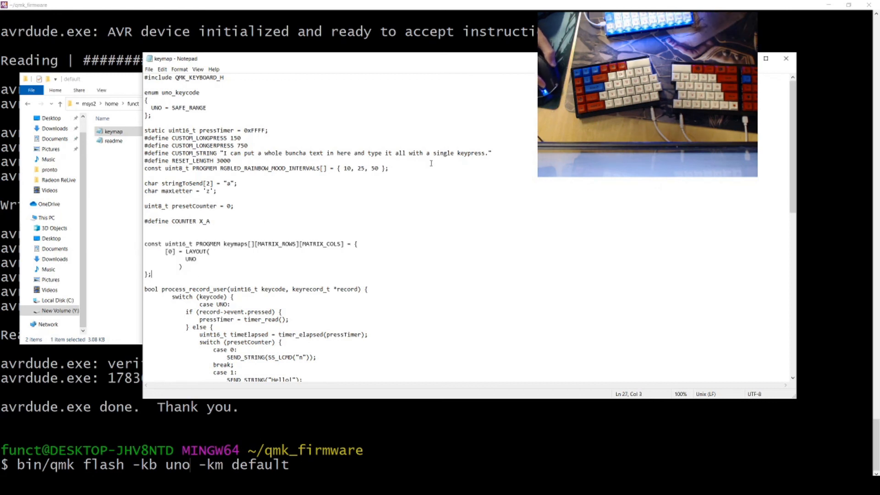
click(785, 58)
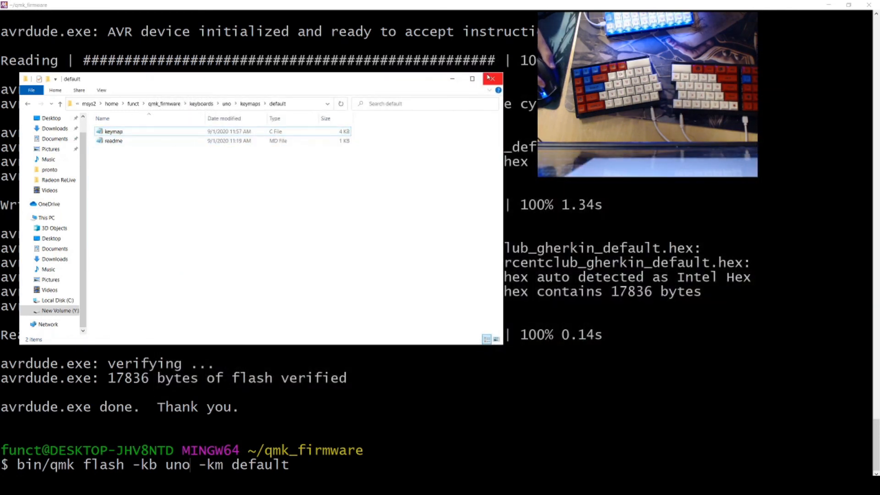
click(491, 78)
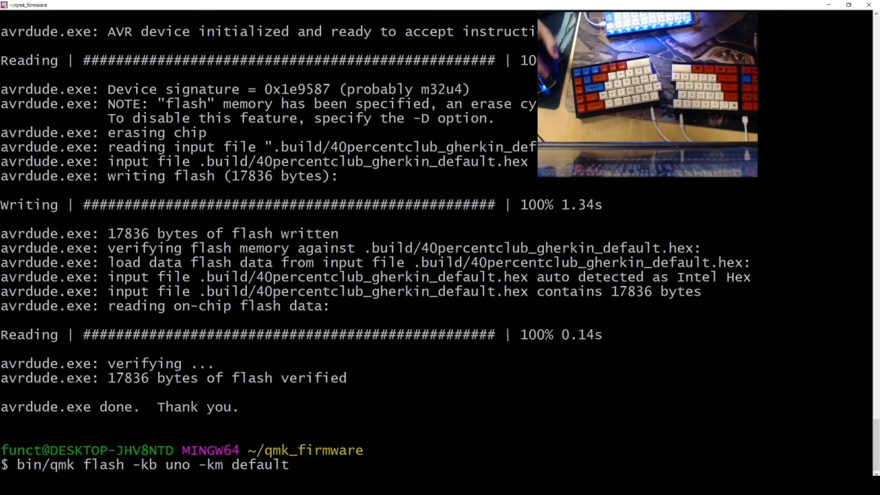